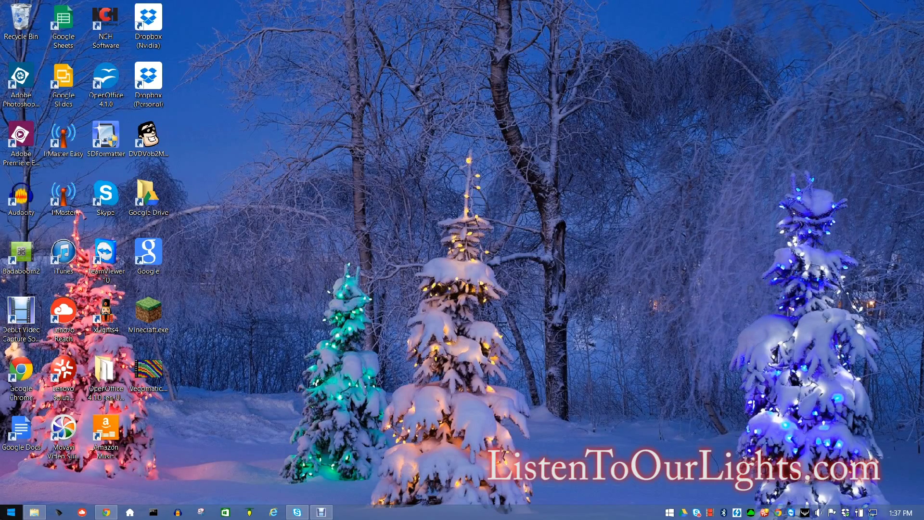
# Step: Open the Light-O-Rama Control Panel tray menu of tools and utilities
pyautogui.click(10, 511)
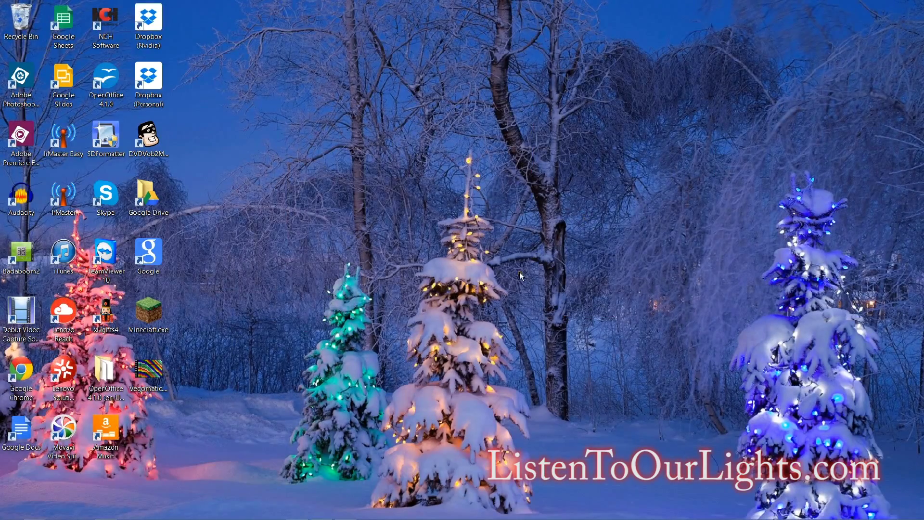
pyautogui.moveTo(732, 420)
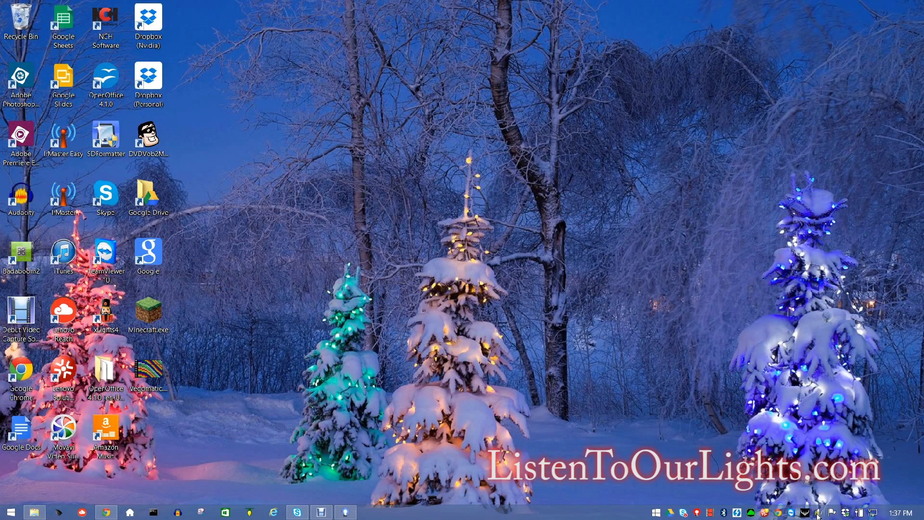
pyautogui.moveTo(696, 512)
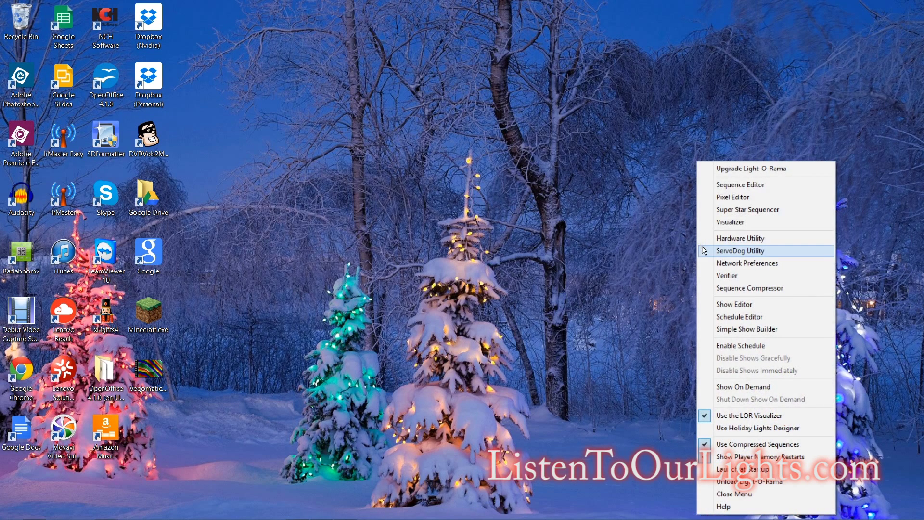
pyautogui.moveTo(748, 210)
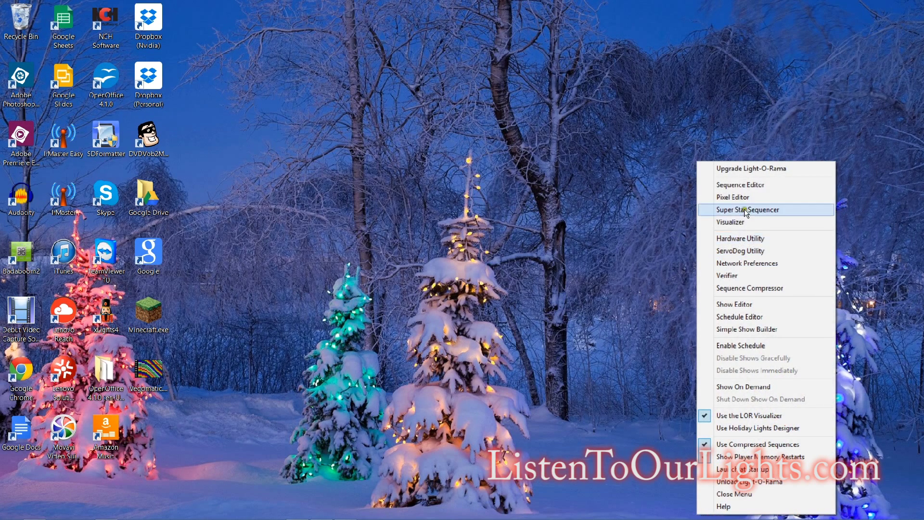
pyautogui.moveTo(749, 289)
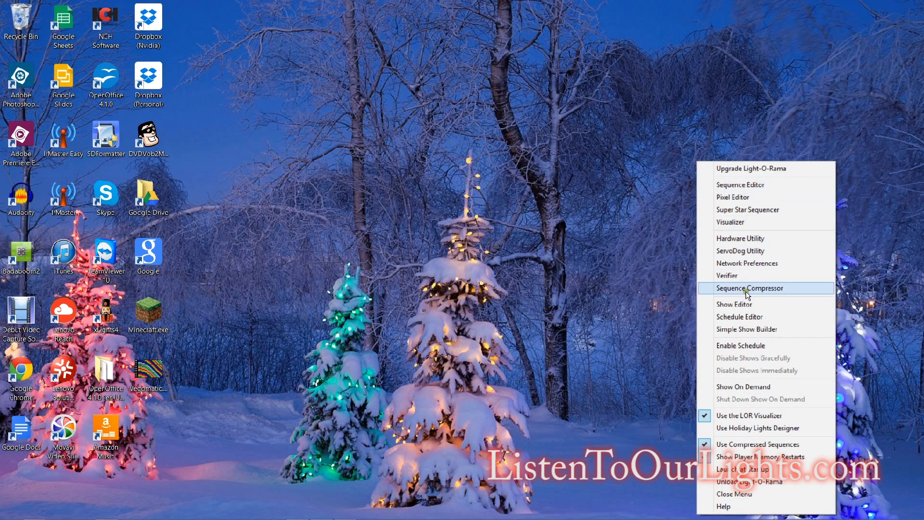
pyautogui.moveTo(751, 263)
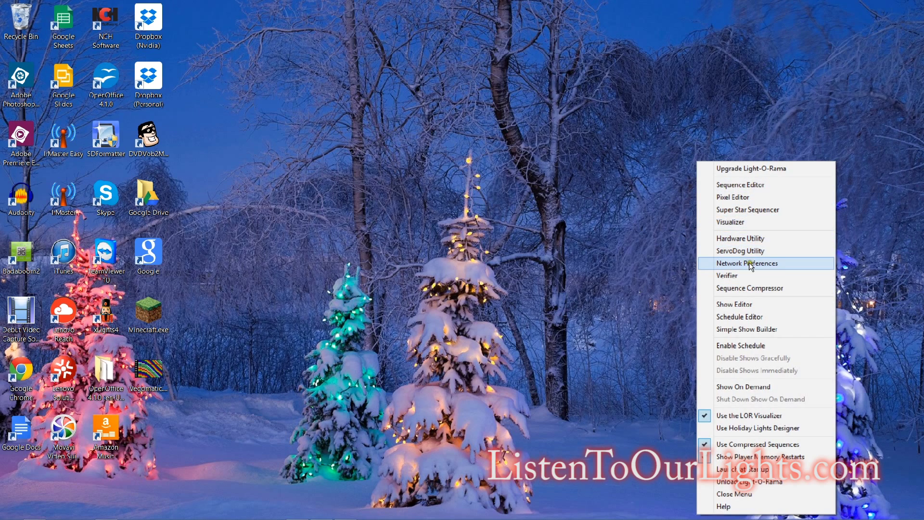
# Step: Open Network Preferences, view the LOR networks, then return to the DMX universes list
pyautogui.click(747, 263)
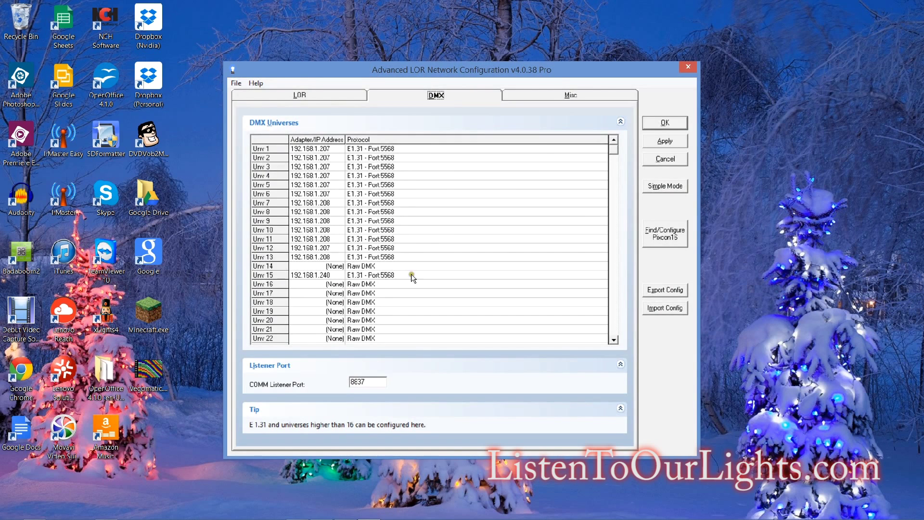
pyautogui.moveTo(333, 312)
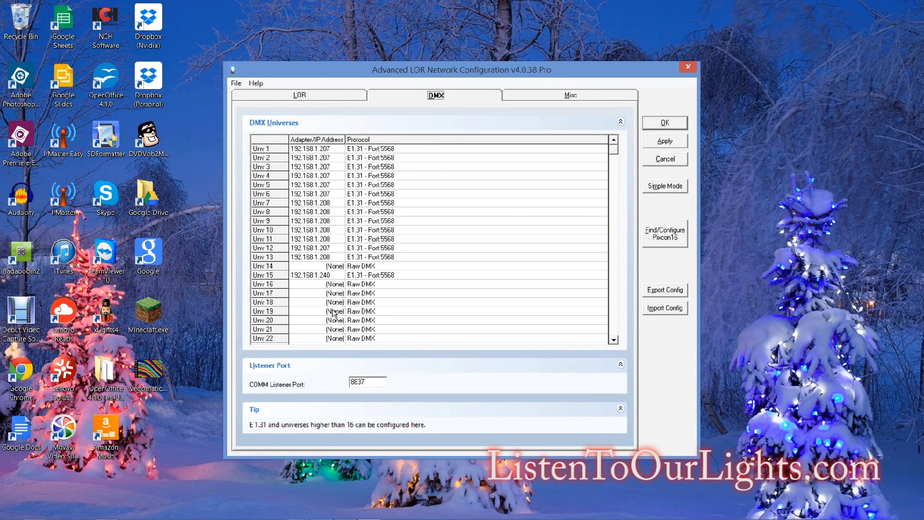
pyautogui.moveTo(389, 230)
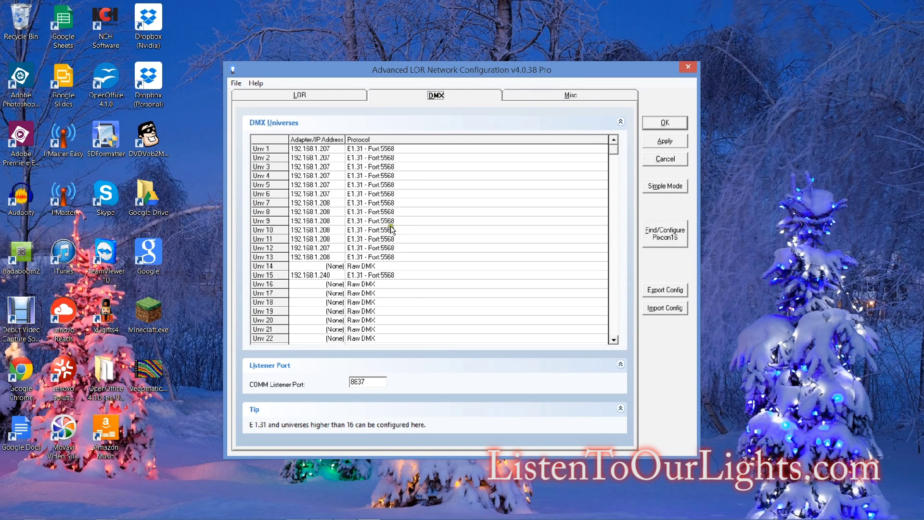
pyautogui.moveTo(373, 203)
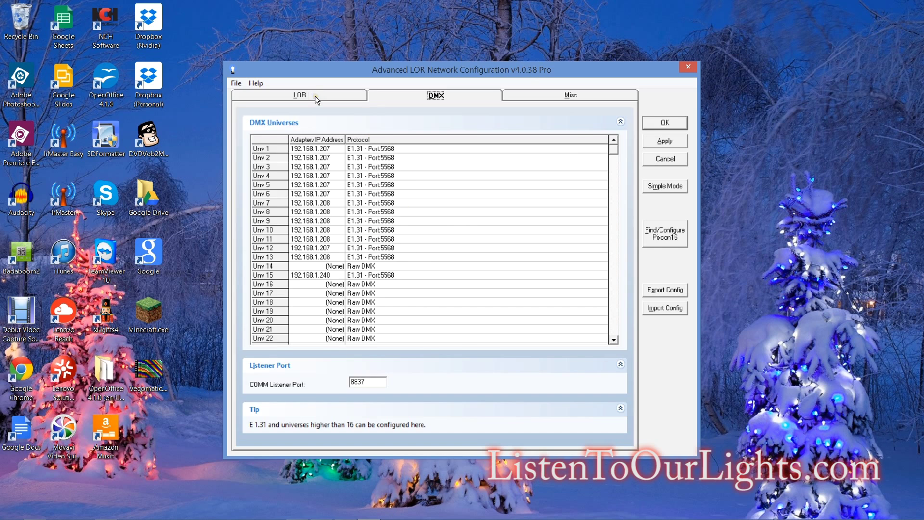
pyautogui.click(299, 95)
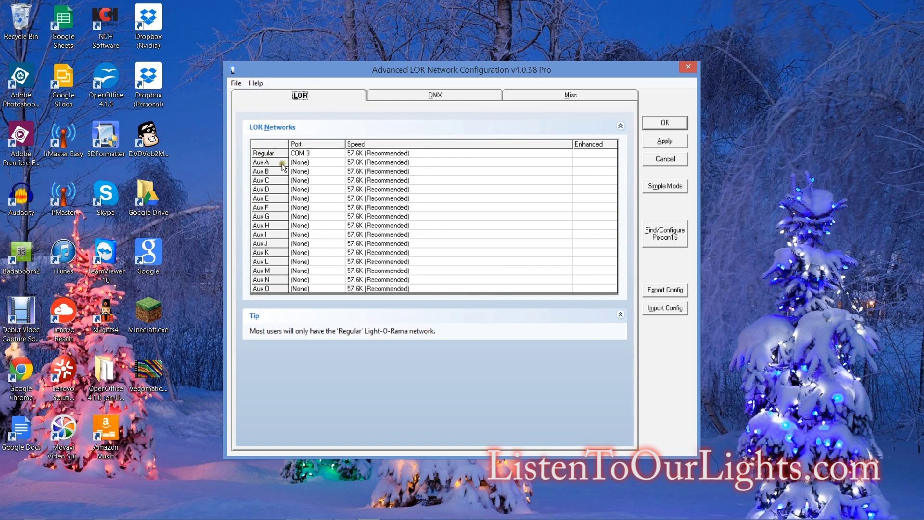
pyautogui.moveTo(338, 154)
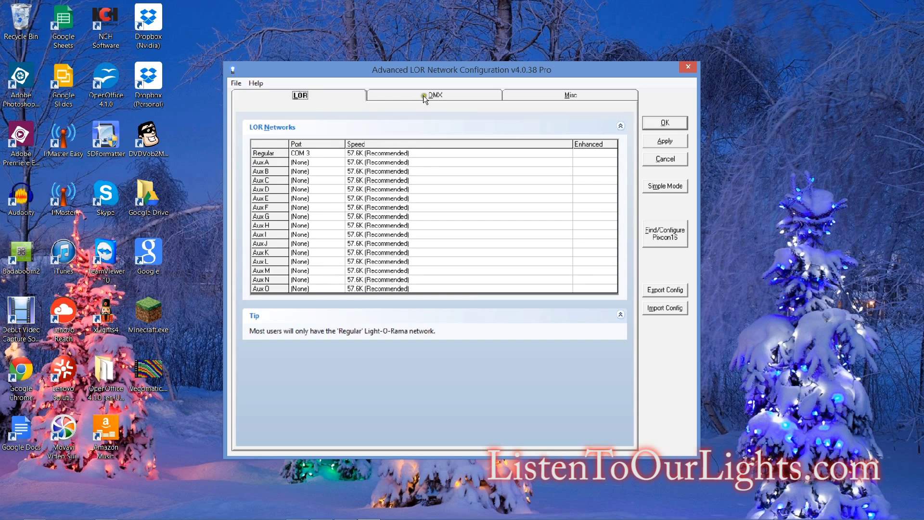
pyautogui.click(435, 95)
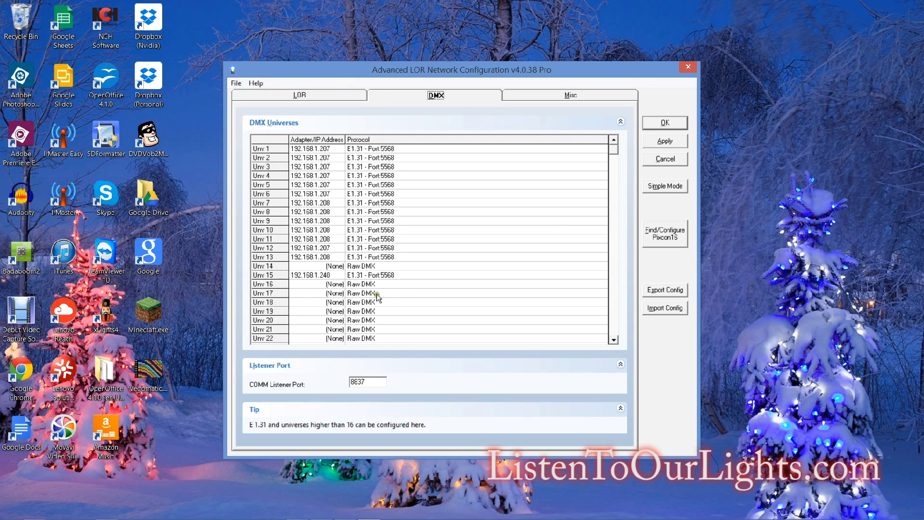
pyautogui.moveTo(393, 250)
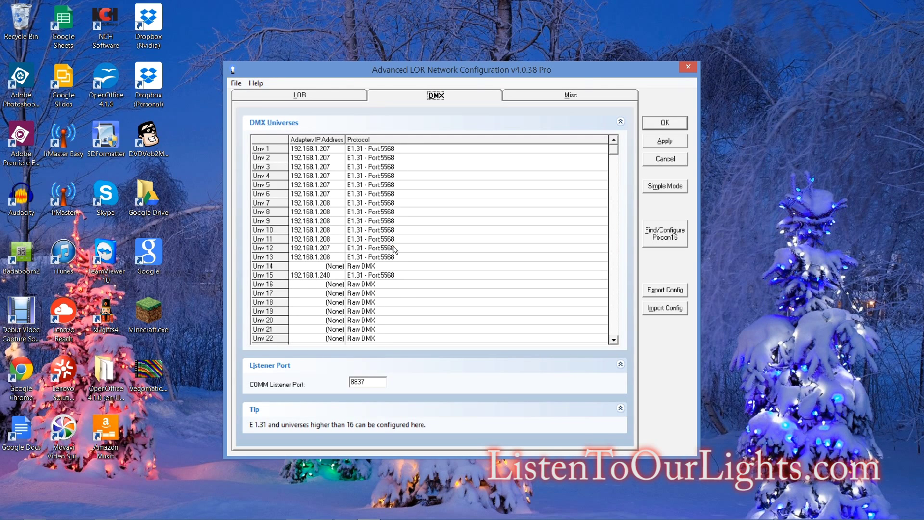
pyautogui.moveTo(250, 254)
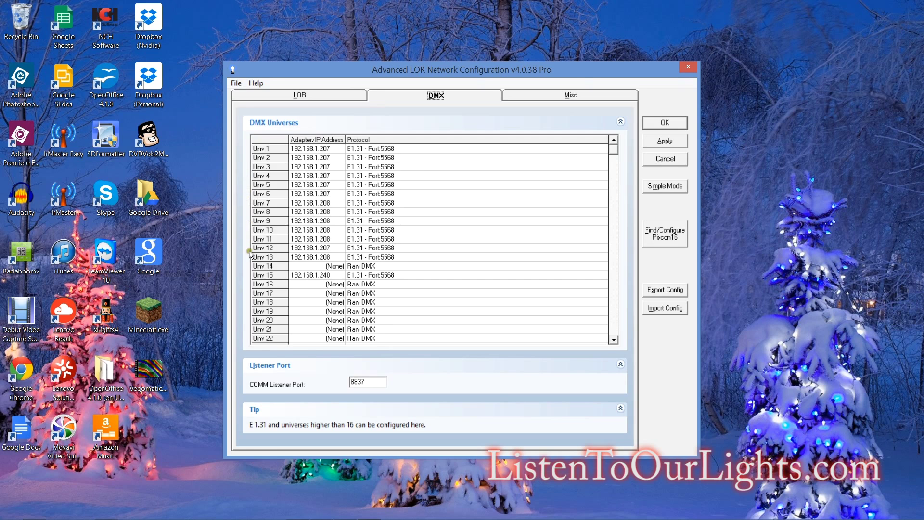
pyautogui.moveTo(433, 250)
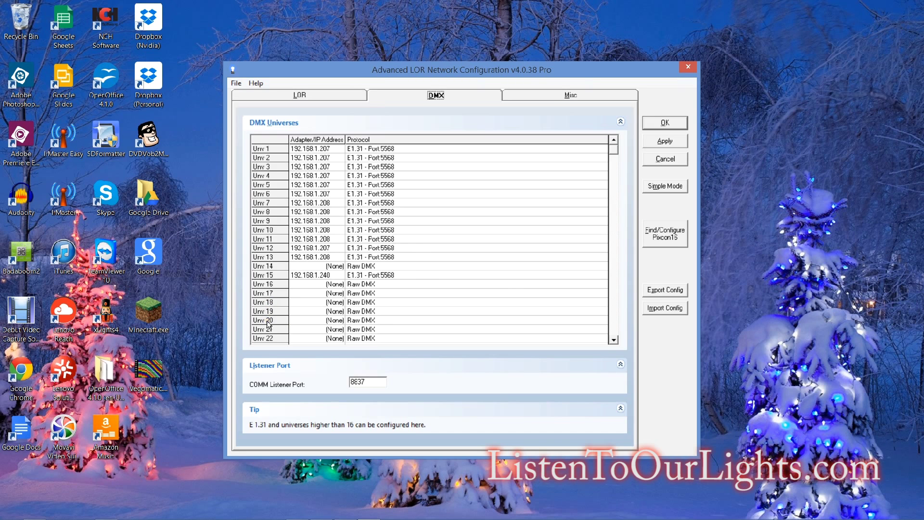
# Step: Assign DMX Universe 20 to adapter A1014V48, keeping the Raw DMX protocol
pyautogui.doubleClick(265, 320)
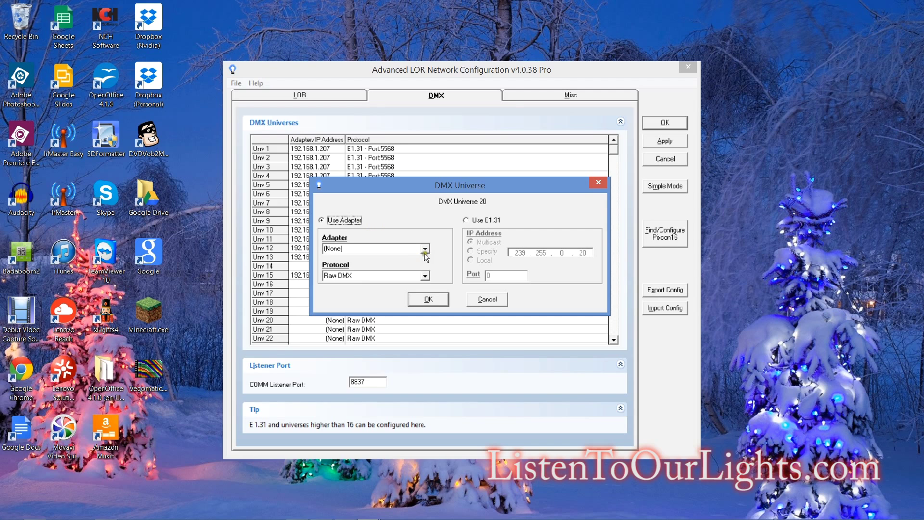
pyautogui.click(424, 248)
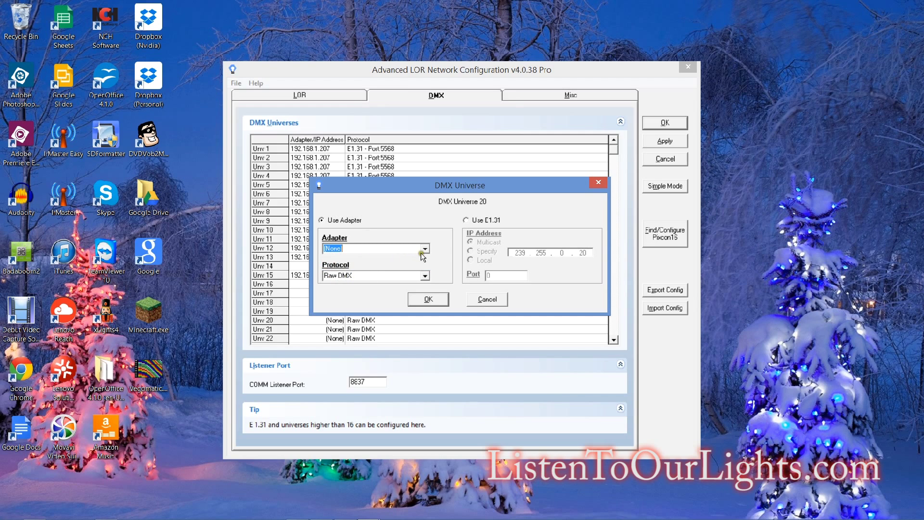
pyautogui.click(424, 248)
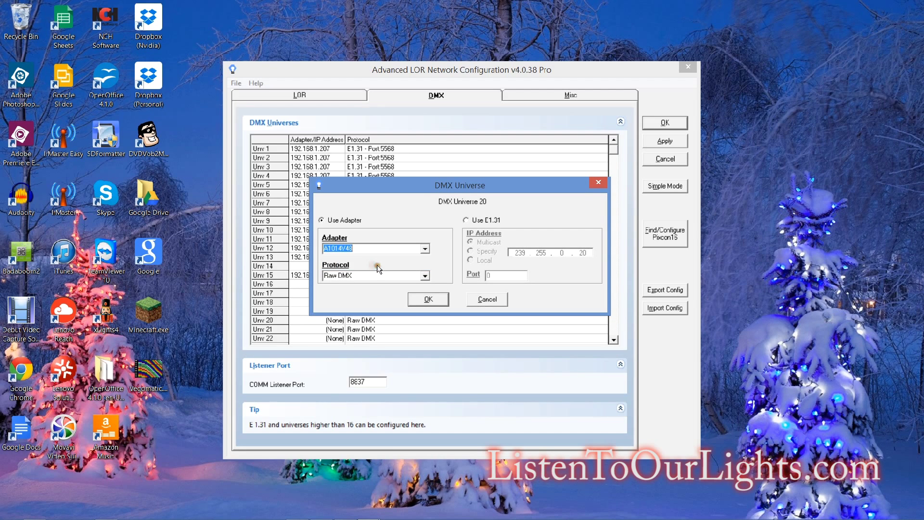
pyautogui.click(427, 299)
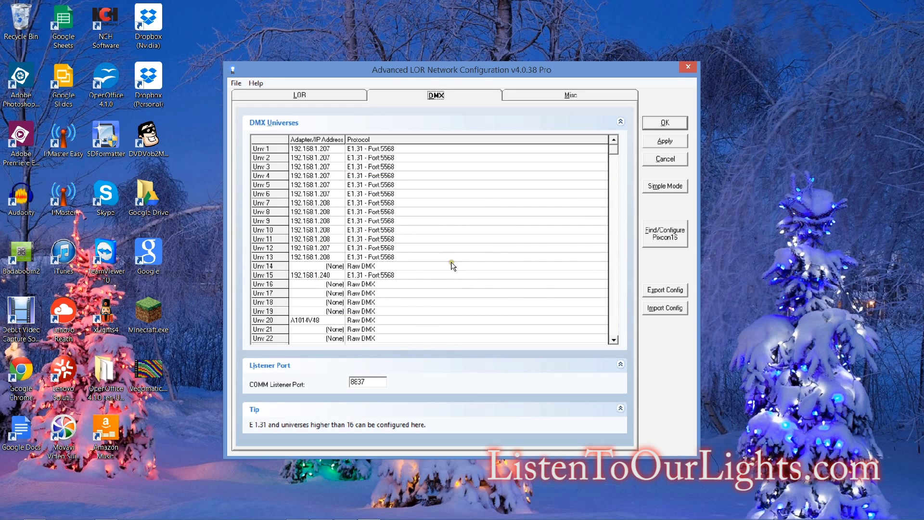
pyautogui.moveTo(570, 258)
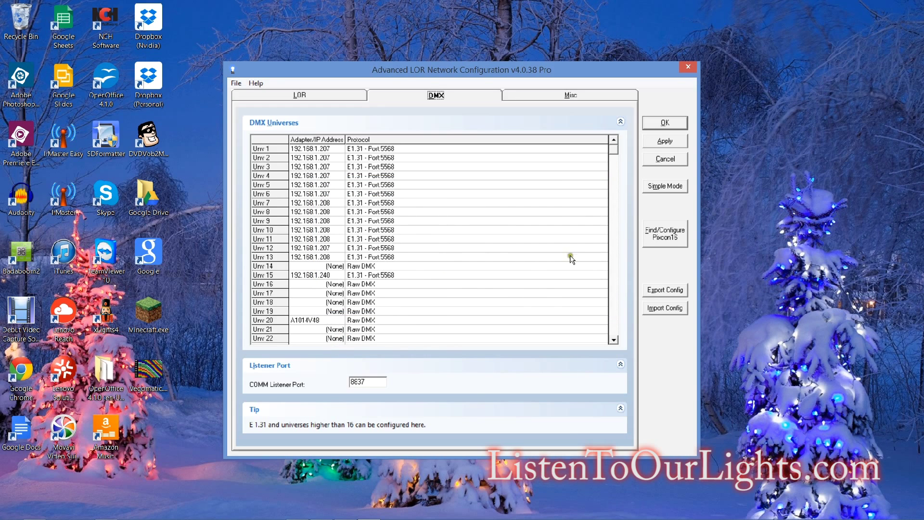
# Step: Change Universe 20's protocol to ENTTEC DMX USB Pro on adapter A1014V48
pyautogui.scroll(-3)
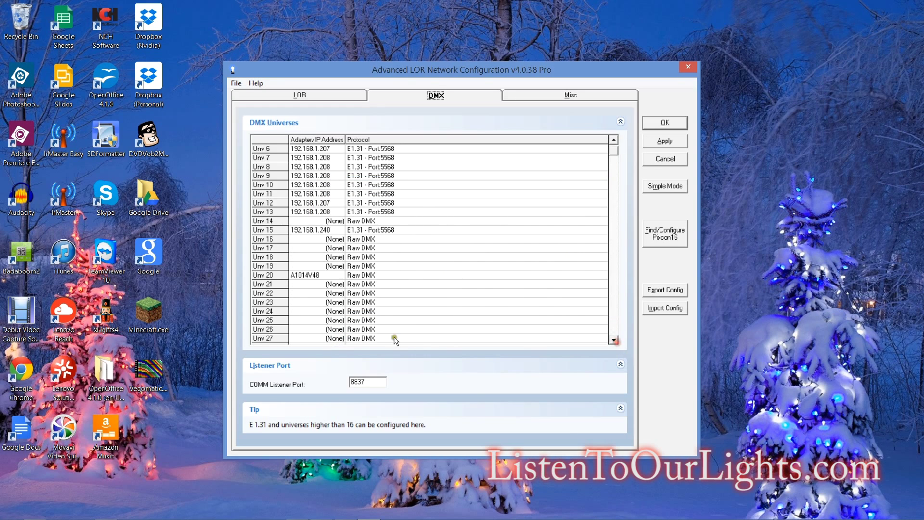
pyautogui.moveTo(361, 324)
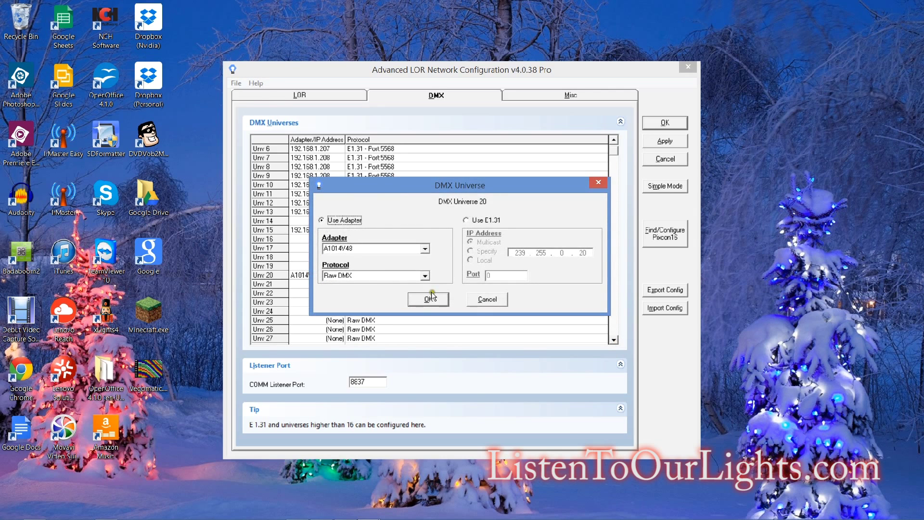
pyautogui.click(423, 276)
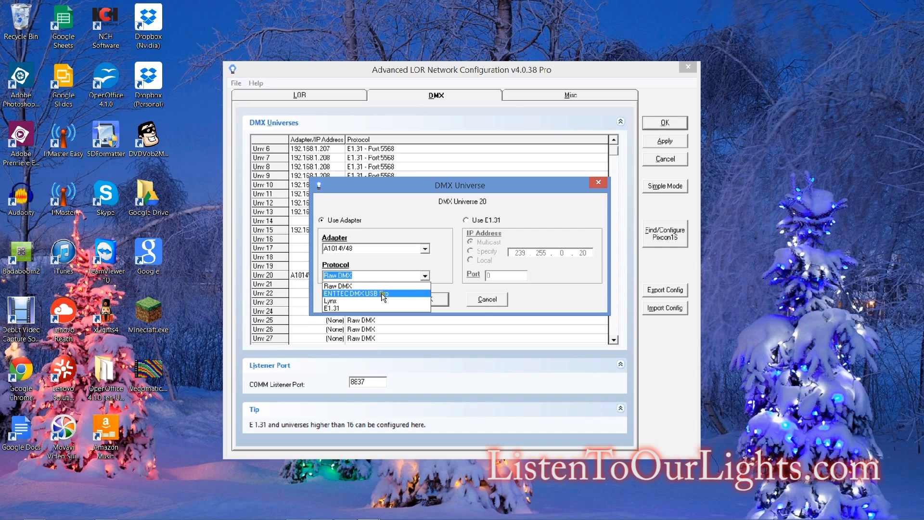
pyautogui.moveTo(355, 297)
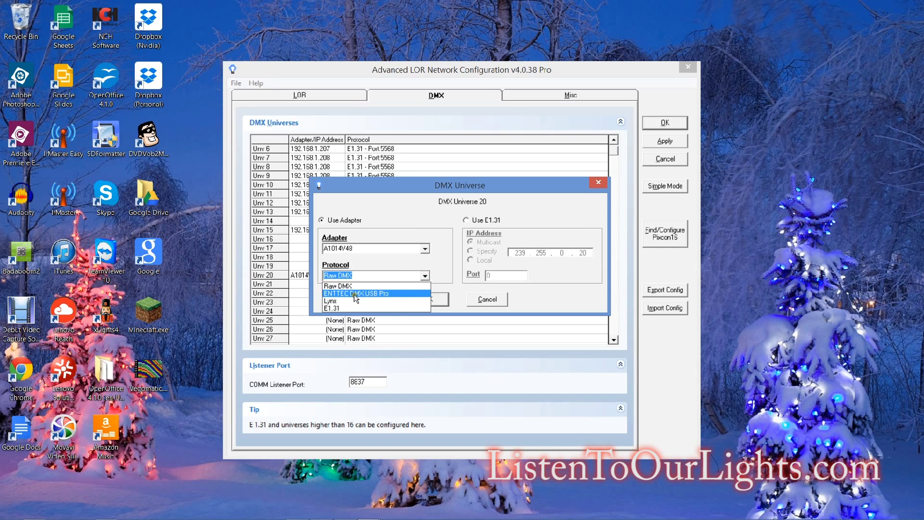
pyautogui.click(355, 293)
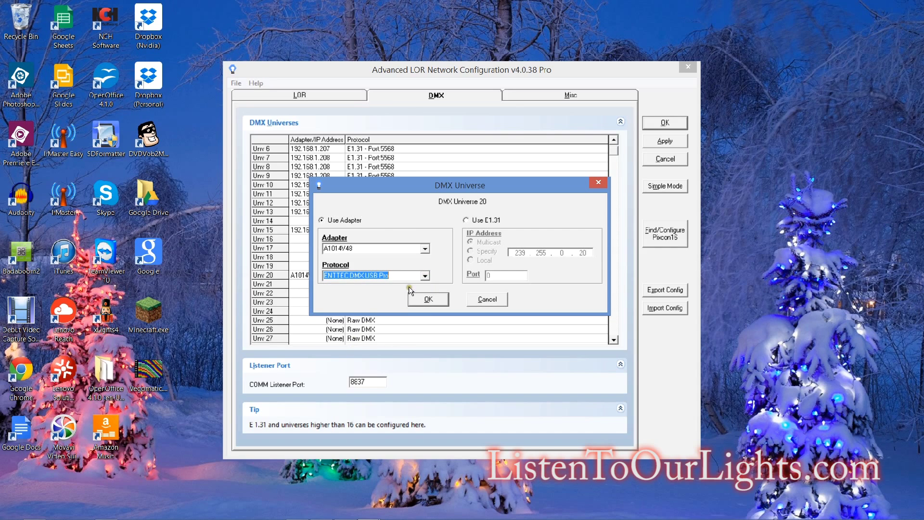
pyautogui.moveTo(404, 288)
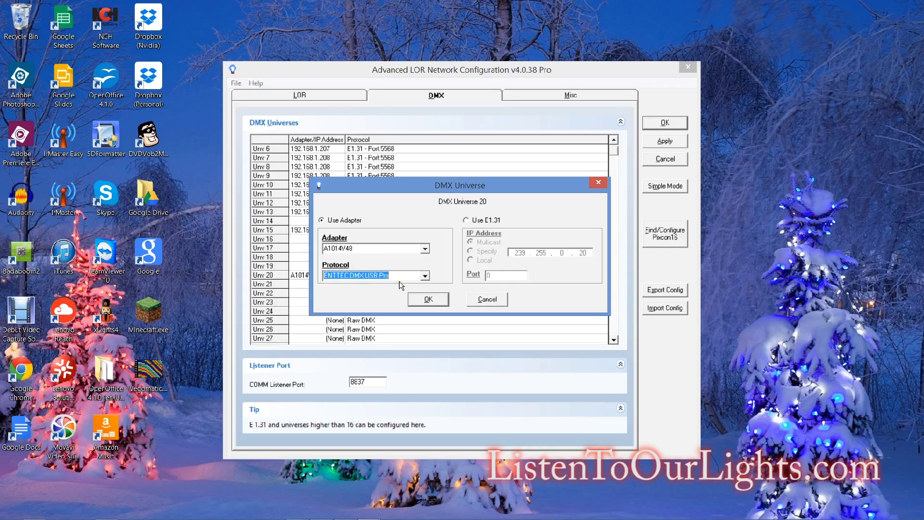
pyautogui.moveTo(410, 295)
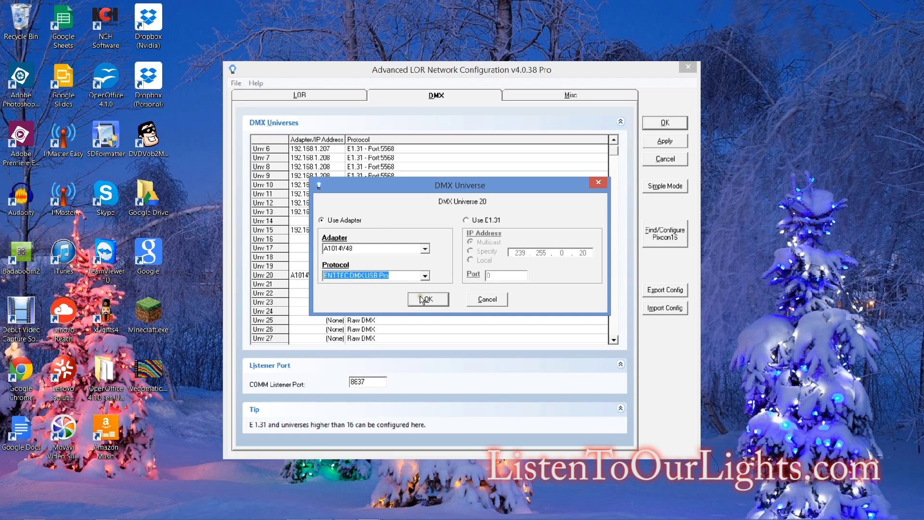
pyautogui.moveTo(454, 229)
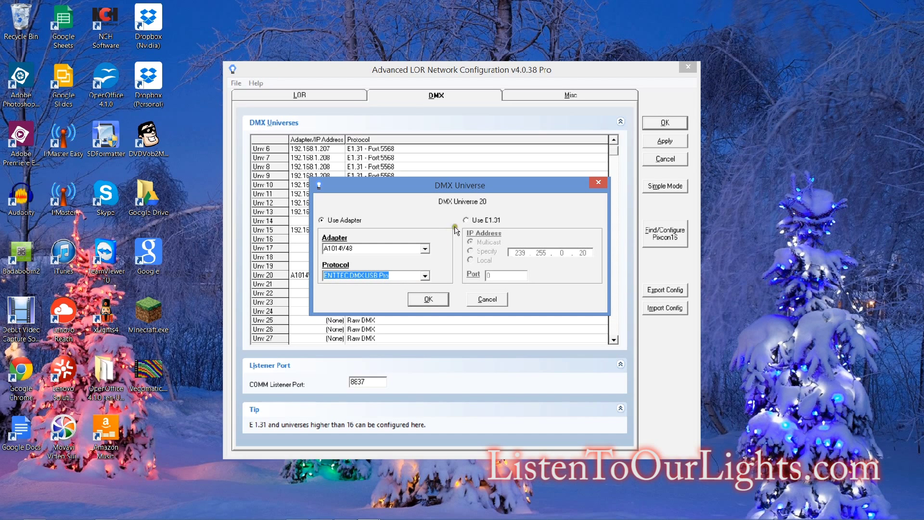
# Step: Switch Universe 20 to E1.31 output with a specified IP address instead of multicast
pyautogui.click(466, 220)
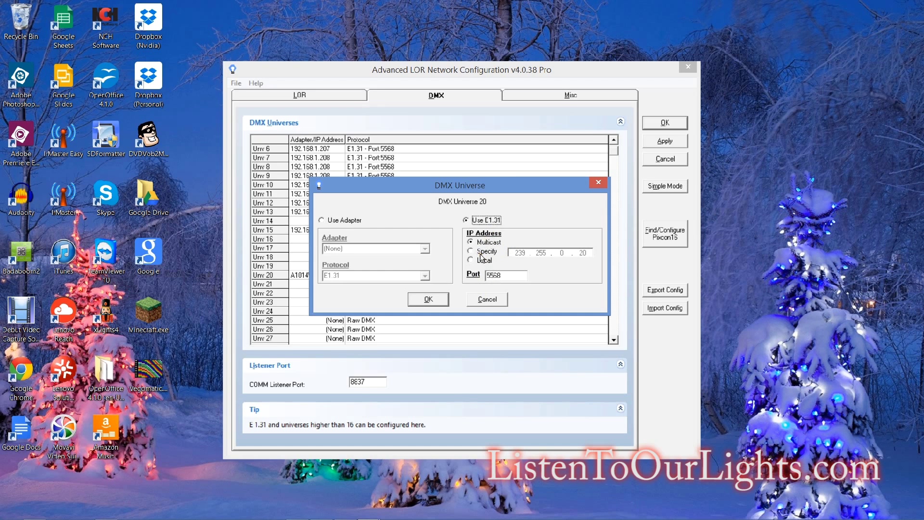
pyautogui.moveTo(476, 256)
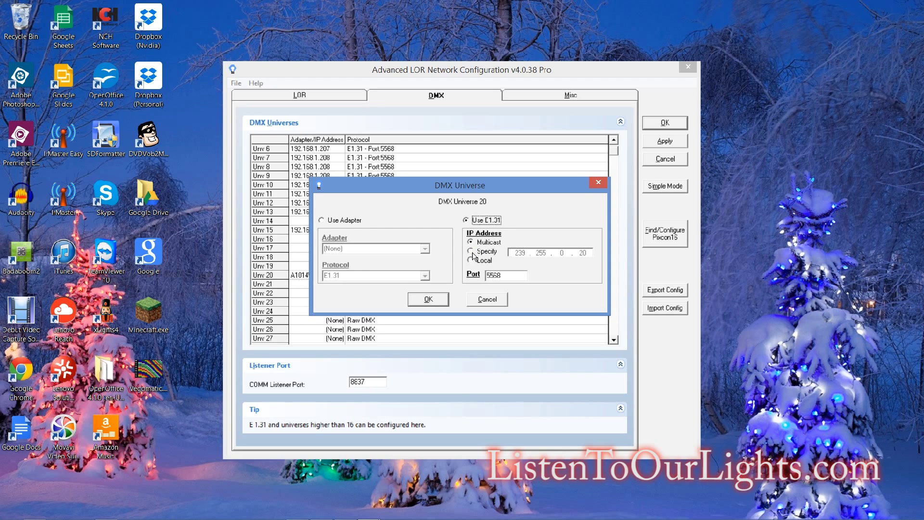
pyautogui.click(472, 251)
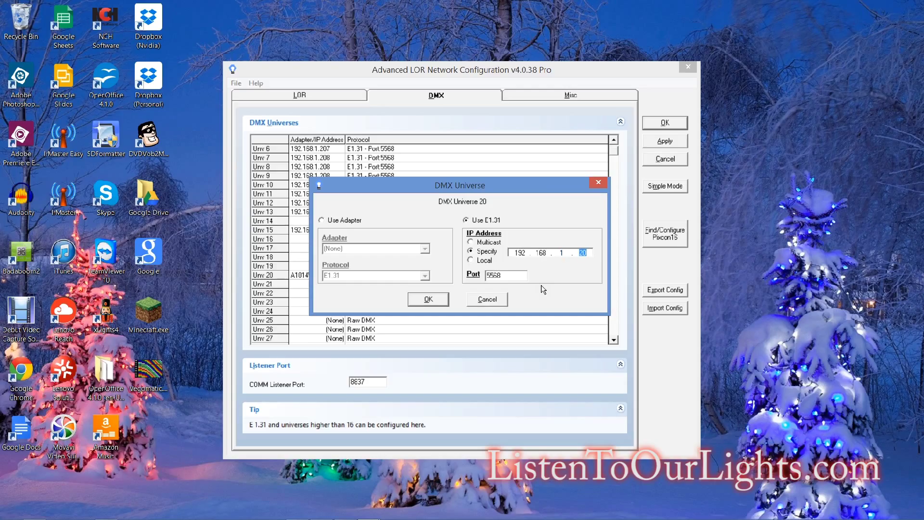
# Step: Complete Universe 20's address as 192.168.1.240, confirm it, and apply the configuration
pyautogui.write('240')
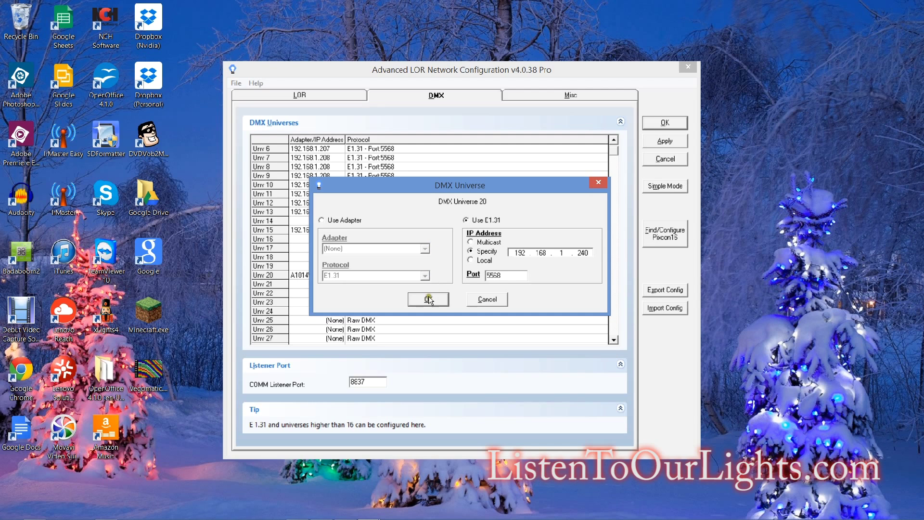
pyautogui.moveTo(429, 312)
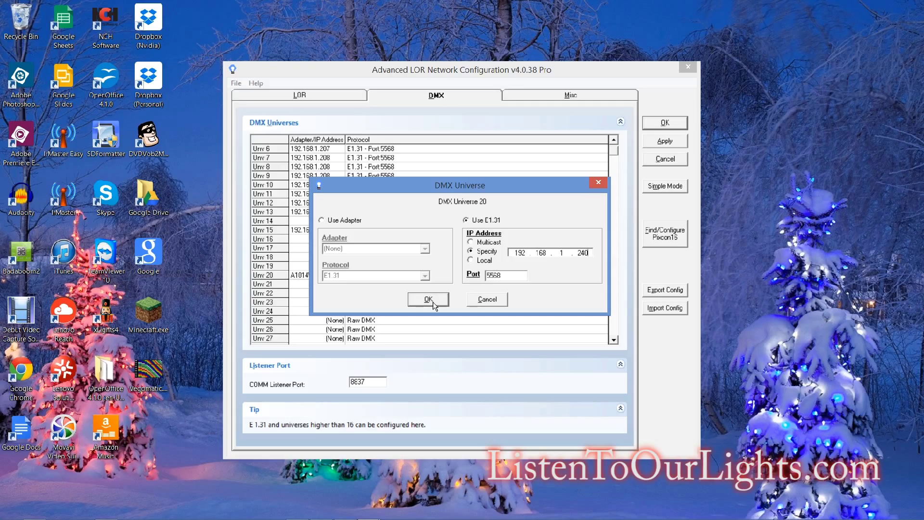
pyautogui.click(427, 299)
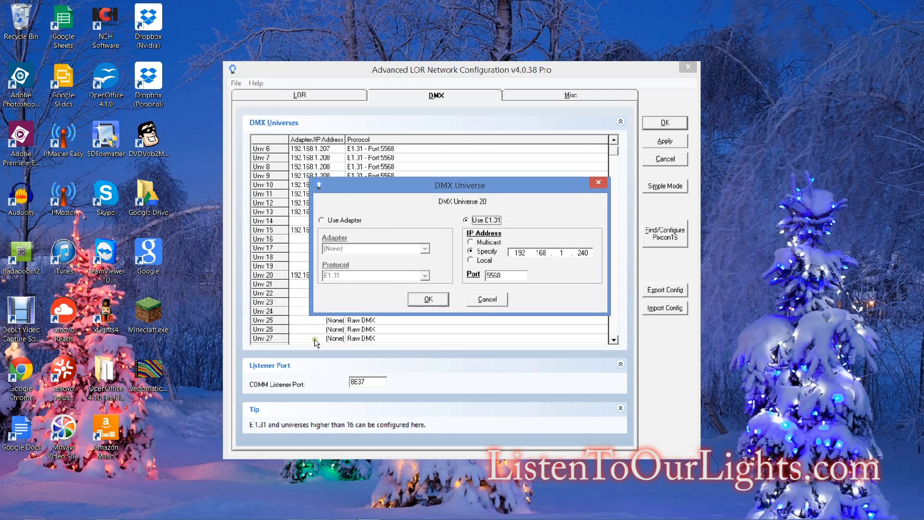
pyautogui.click(428, 299)
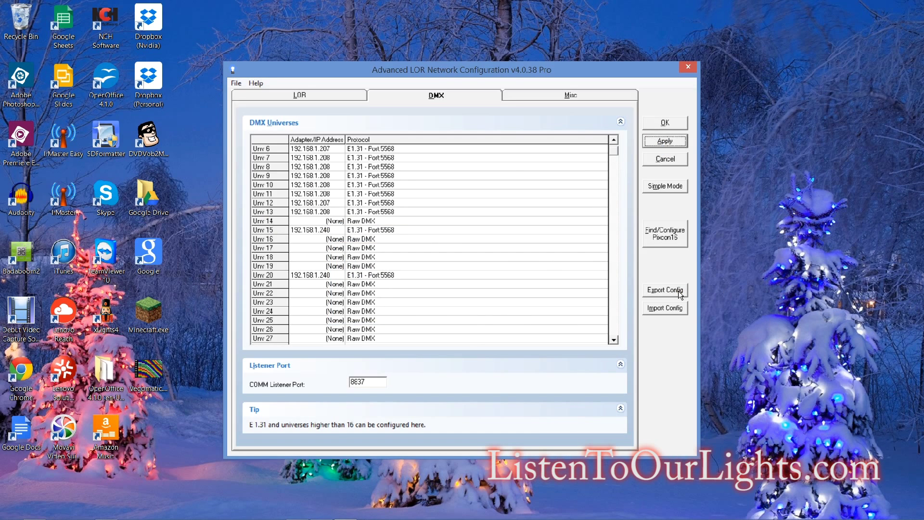
# Step: Export the network configuration to a file named eraseme
pyautogui.click(664, 290)
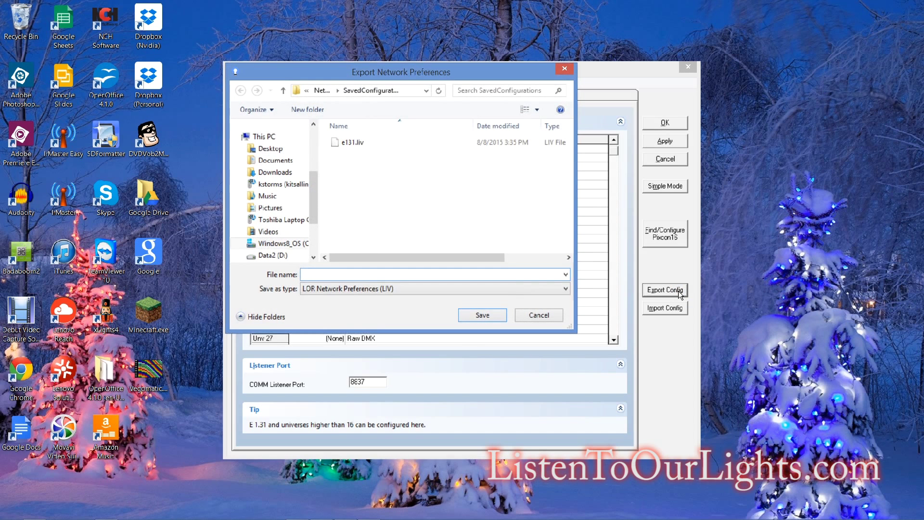
pyautogui.write('eraseme')
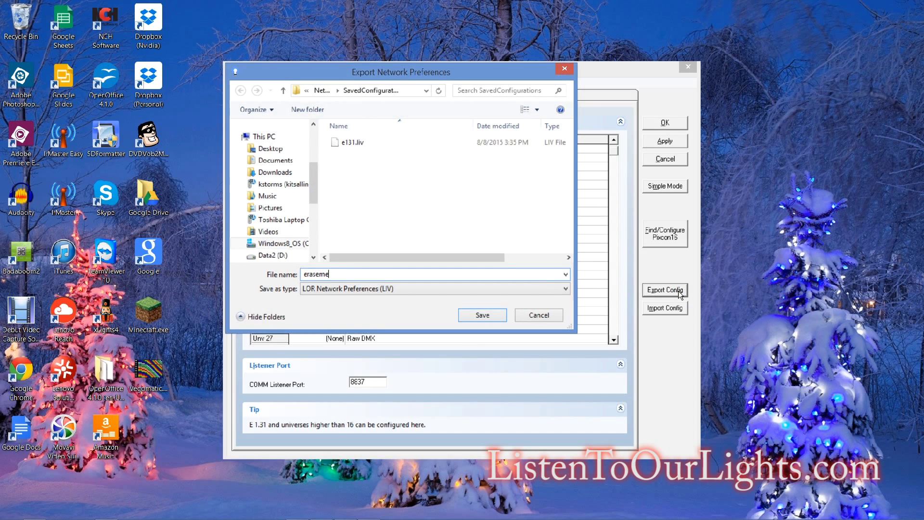
pyautogui.click(481, 315)
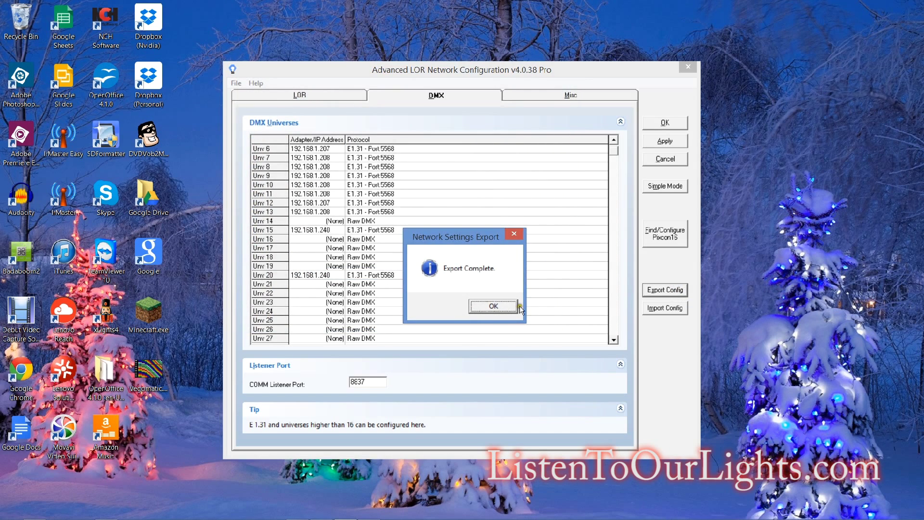
pyautogui.click(494, 306)
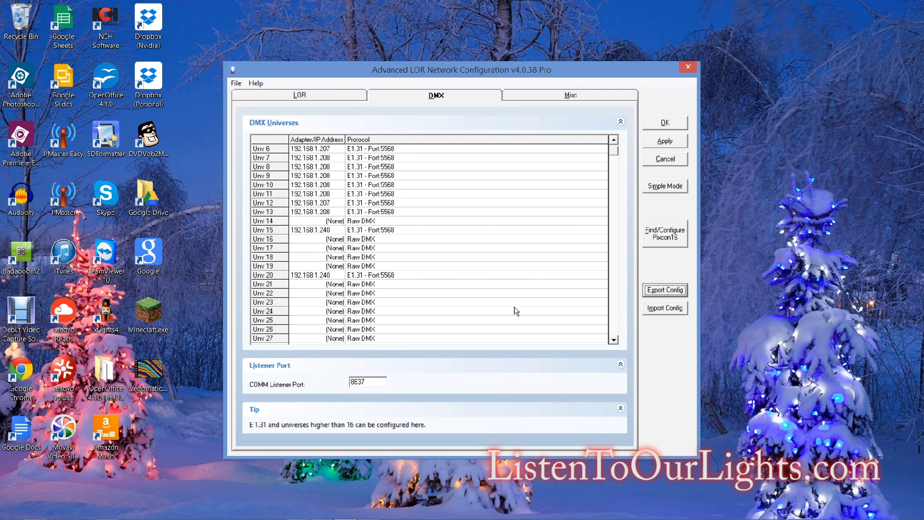
# Step: Import eraseme.liv back, agreeing to overwrite the current configuration
pyautogui.click(665, 307)
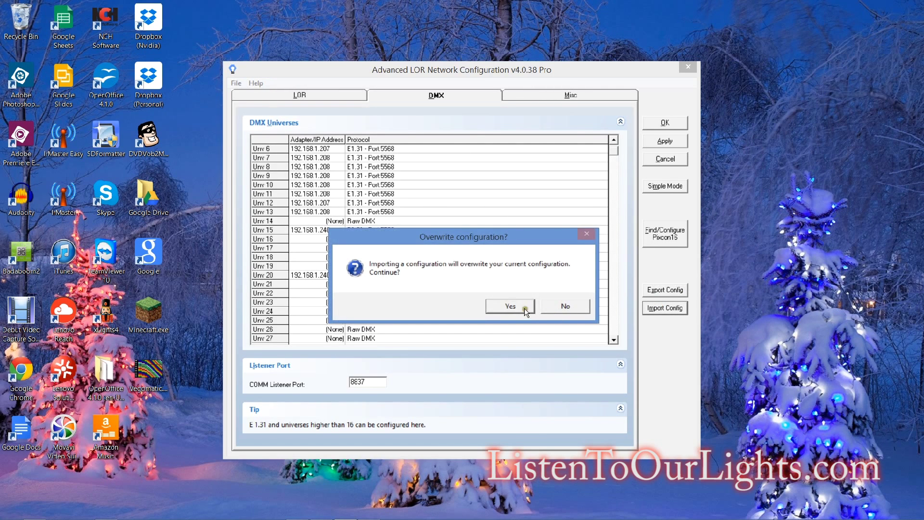
pyautogui.click(508, 306)
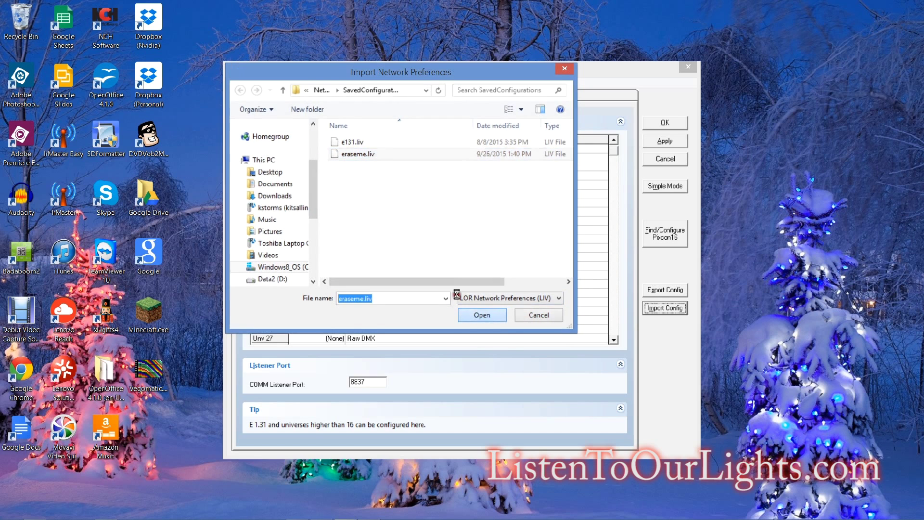
pyautogui.click(482, 315)
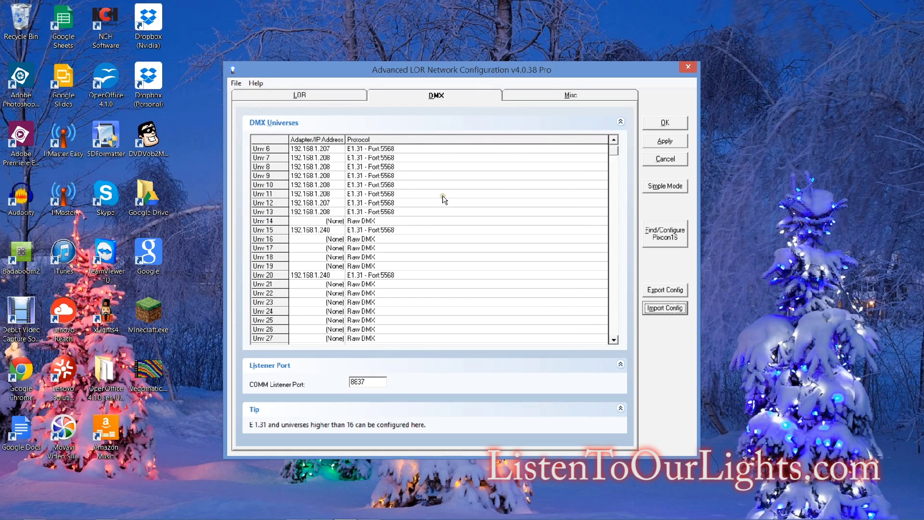
pyautogui.moveTo(284, 327)
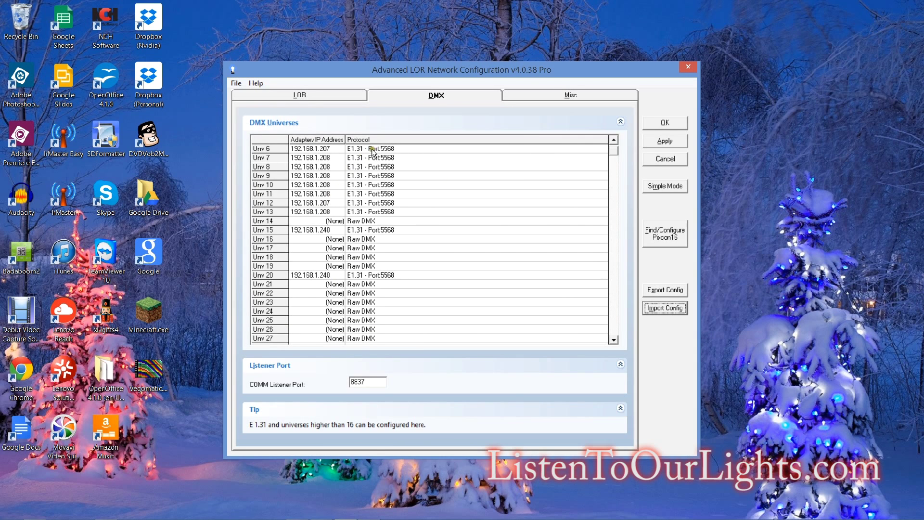
pyautogui.moveTo(438, 315)
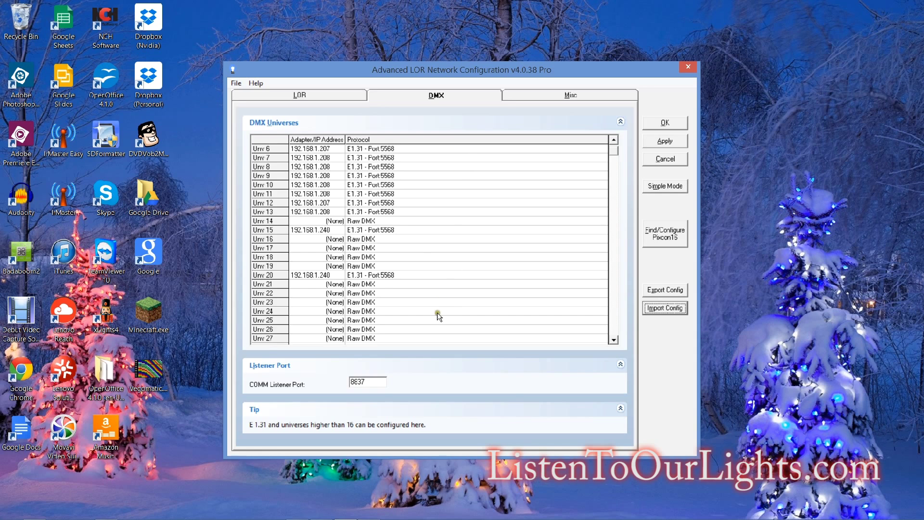
pyautogui.moveTo(457, 223)
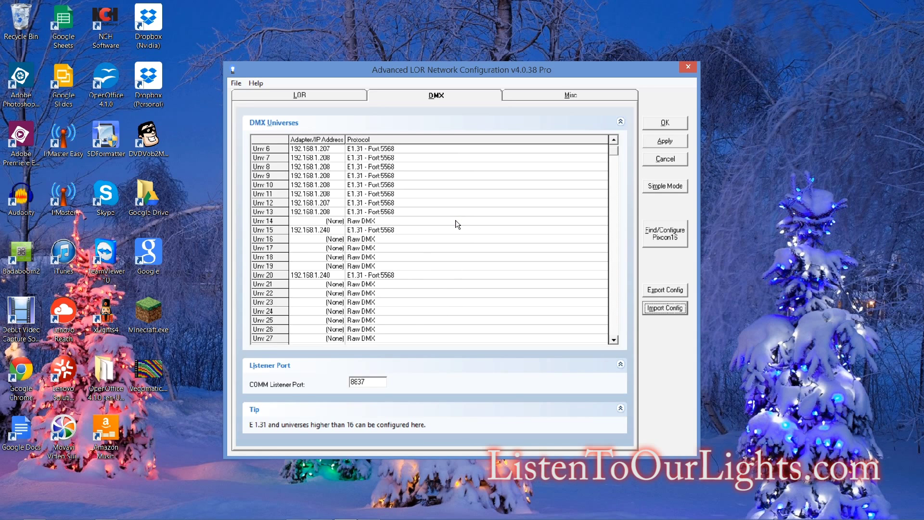
pyautogui.moveTo(189, 20)
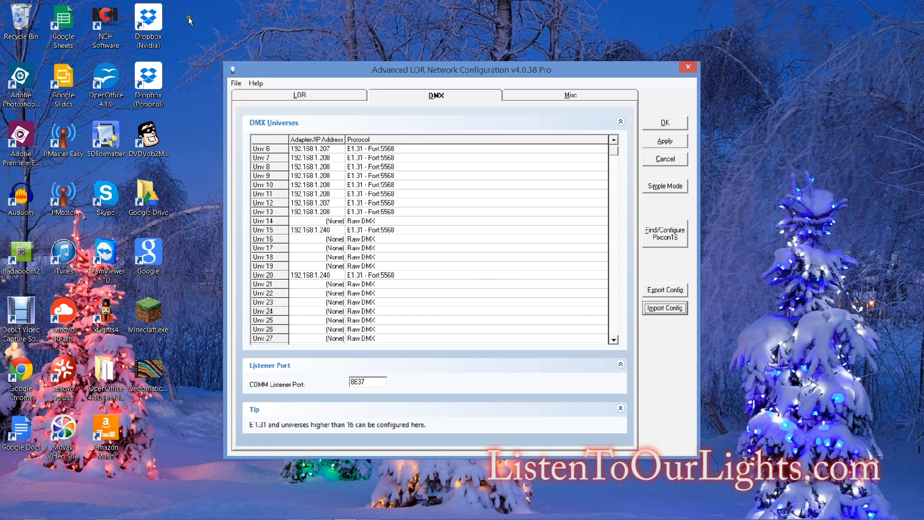
pyautogui.moveTo(465, 260)
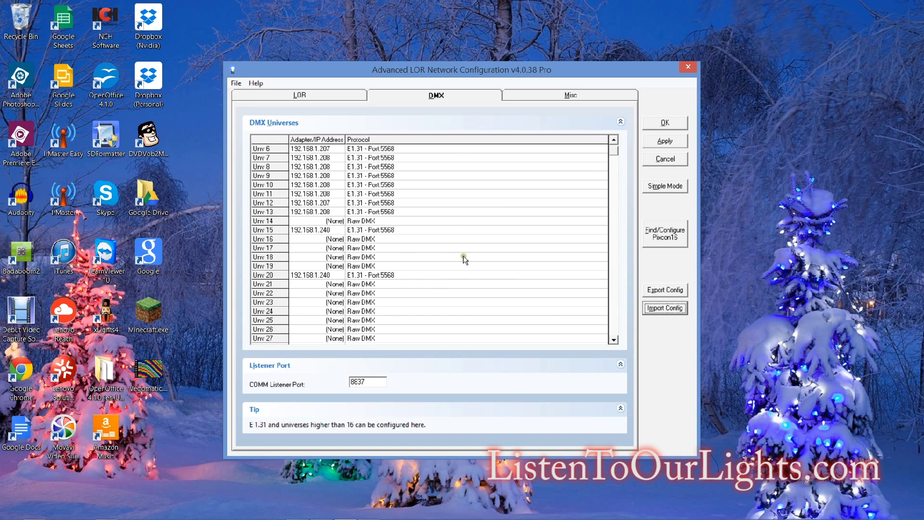
# Step: Start another config import, decline the overwrite, and switch to the Misc tab
pyautogui.click(664, 307)
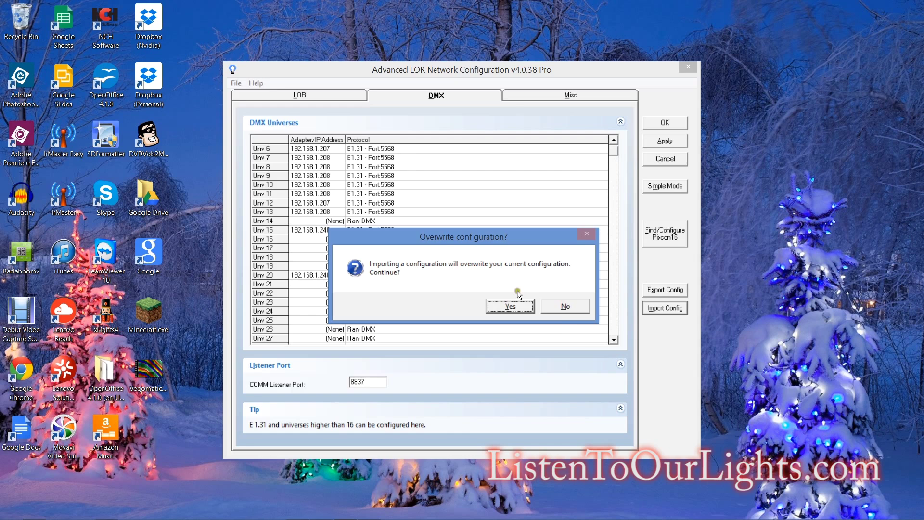
pyautogui.click(509, 306)
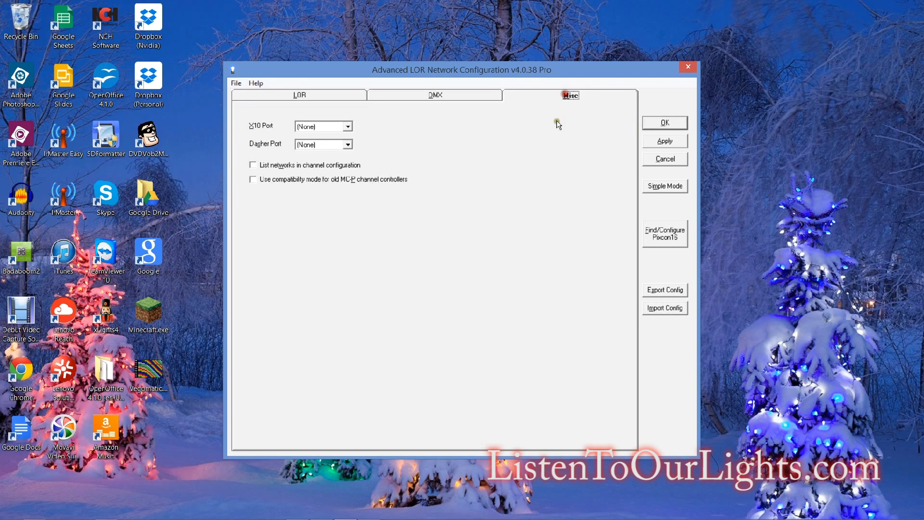
pyautogui.moveTo(284, 82)
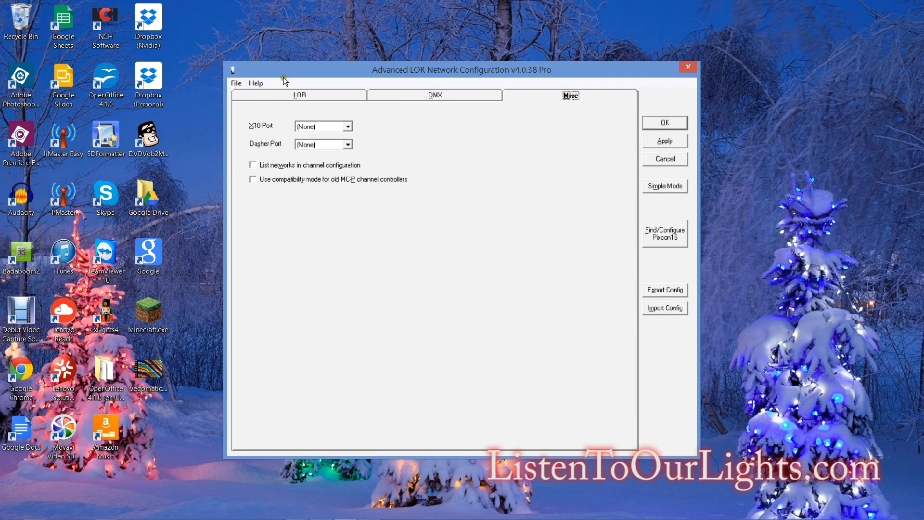
pyautogui.click(688, 66)
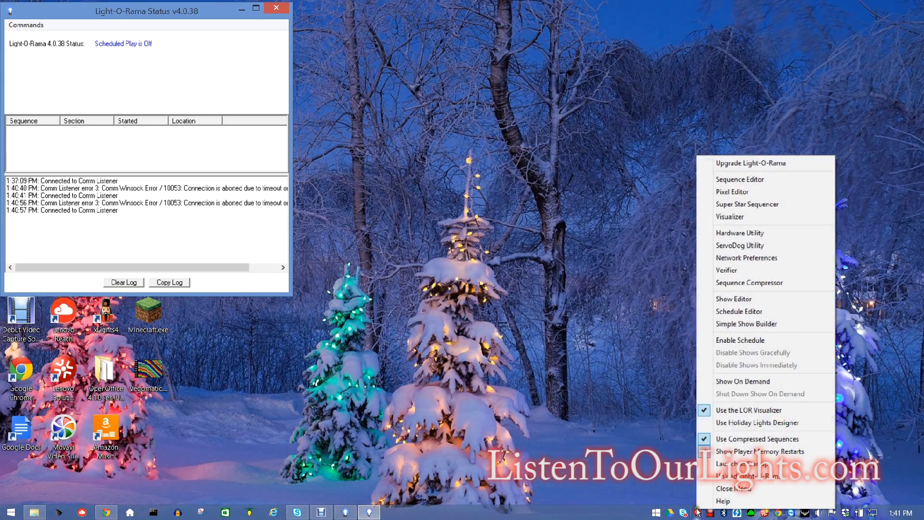
# Step: Launch the Sequence Editor from the Light-O-Rama tools list
pyautogui.click(513, 181)
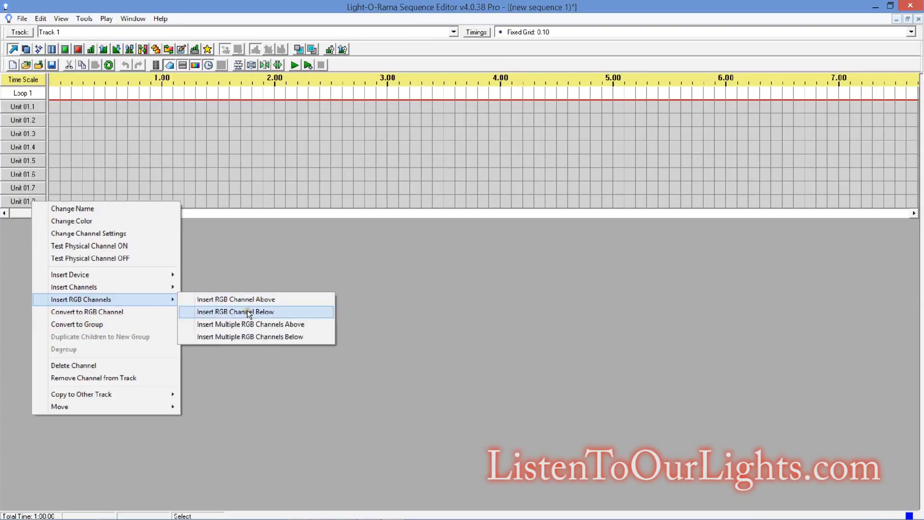
# Step: Insert a new RGB channel below Unit 01.8 and set its device type to DMX
pyautogui.click(235, 311)
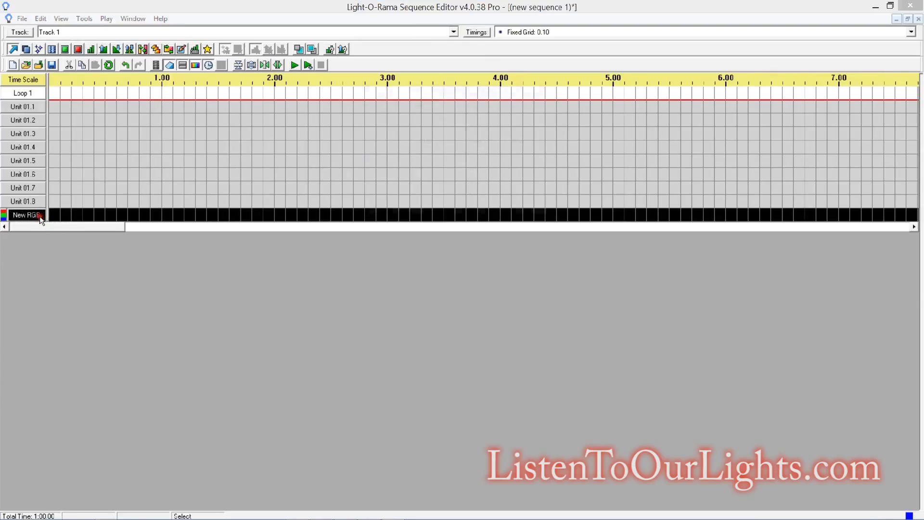
pyautogui.doubleClick(27, 215)
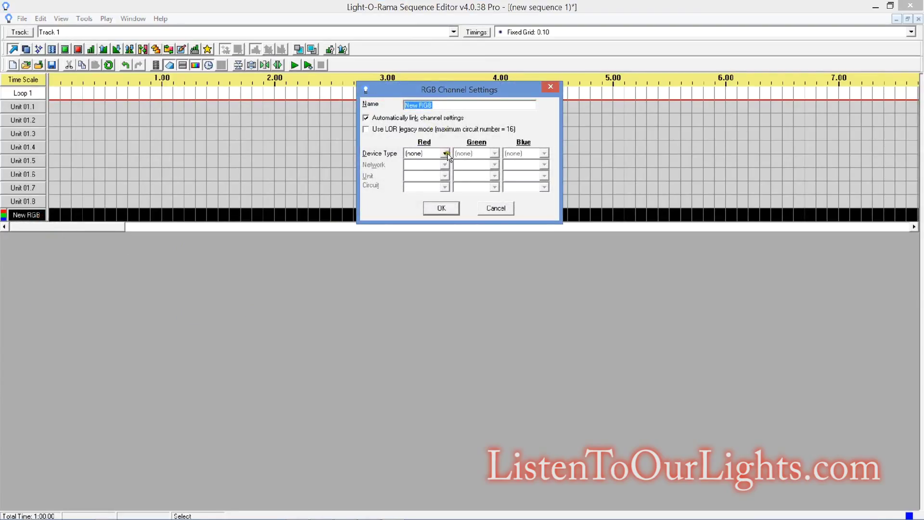
pyautogui.click(444, 153)
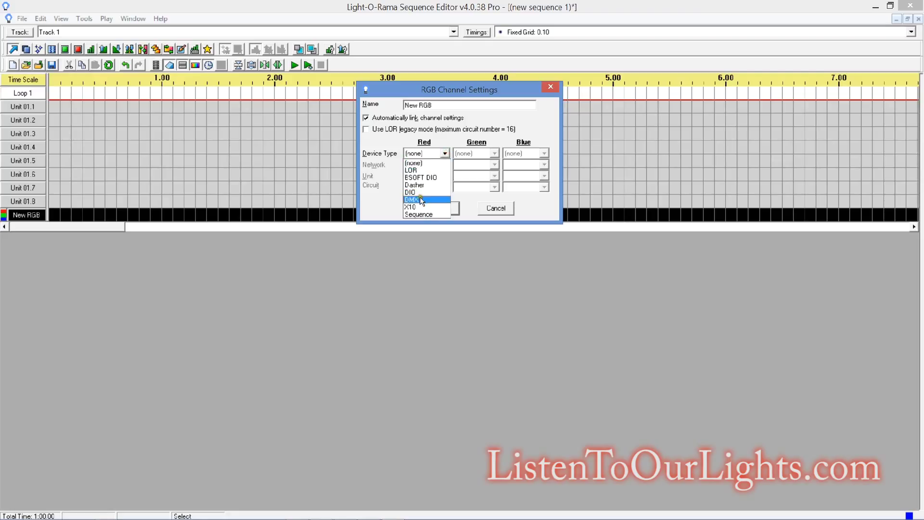
pyautogui.click(411, 199)
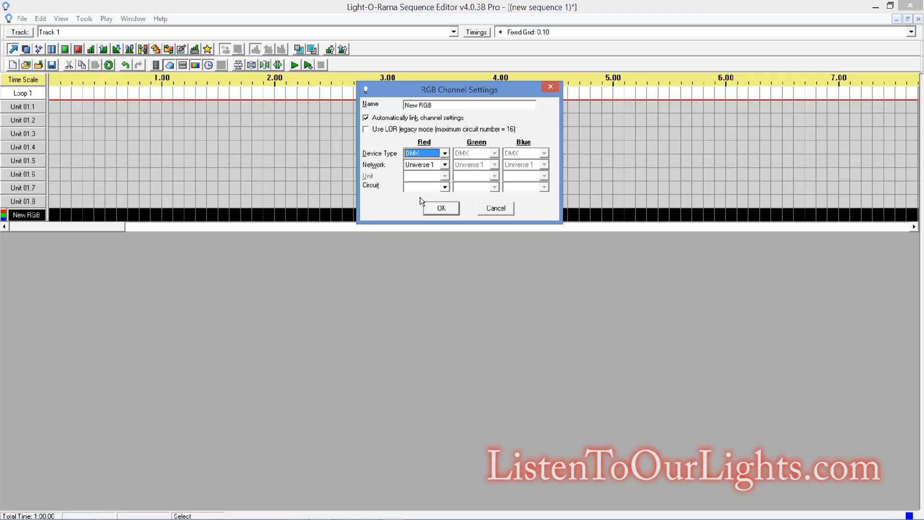
pyautogui.moveTo(436, 139)
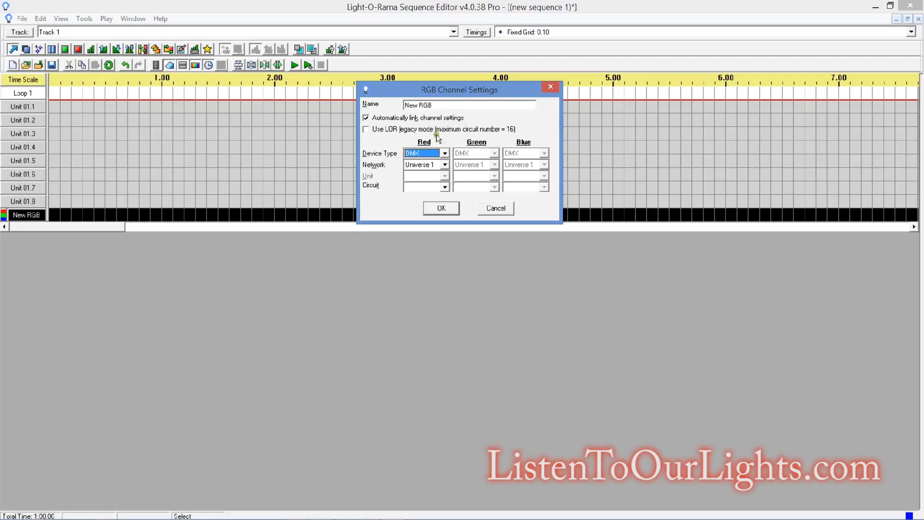
pyautogui.moveTo(444, 167)
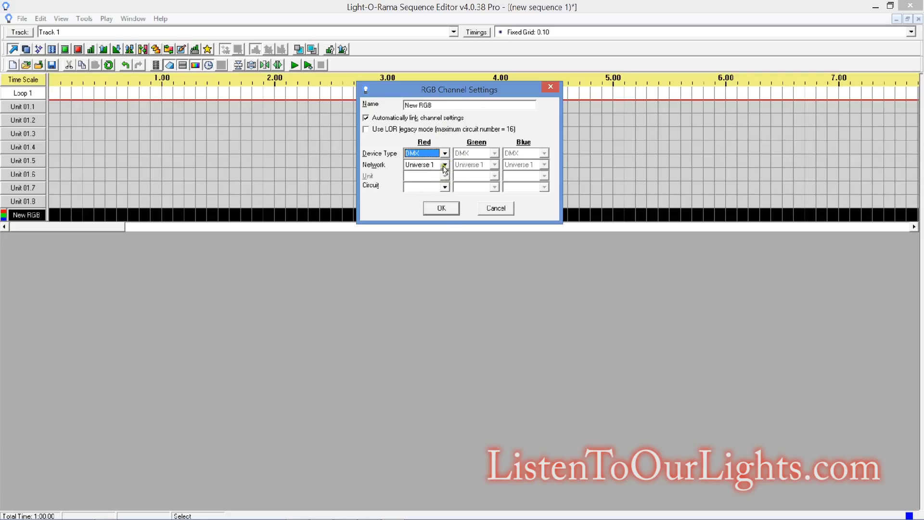
# Step: Map the RGB channel to Universe 20 starting at circuit 1 and confirm
pyautogui.click(444, 165)
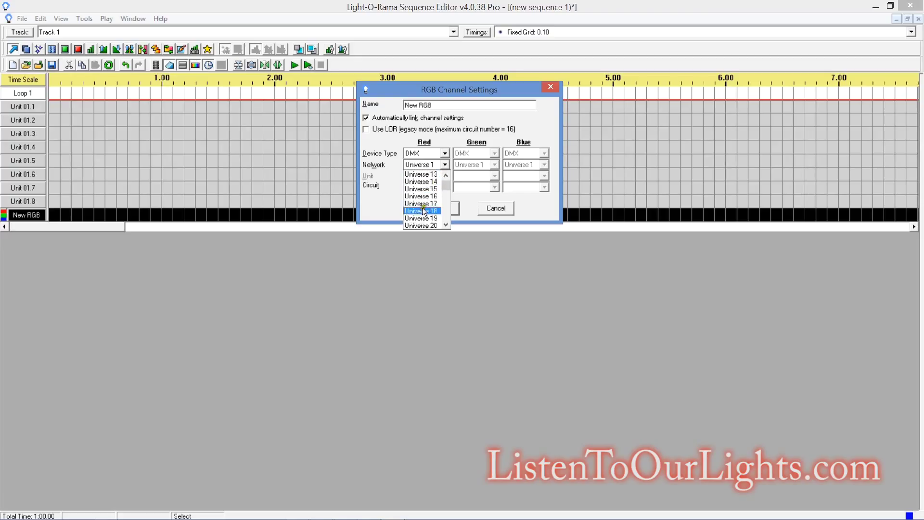
pyautogui.click(420, 218)
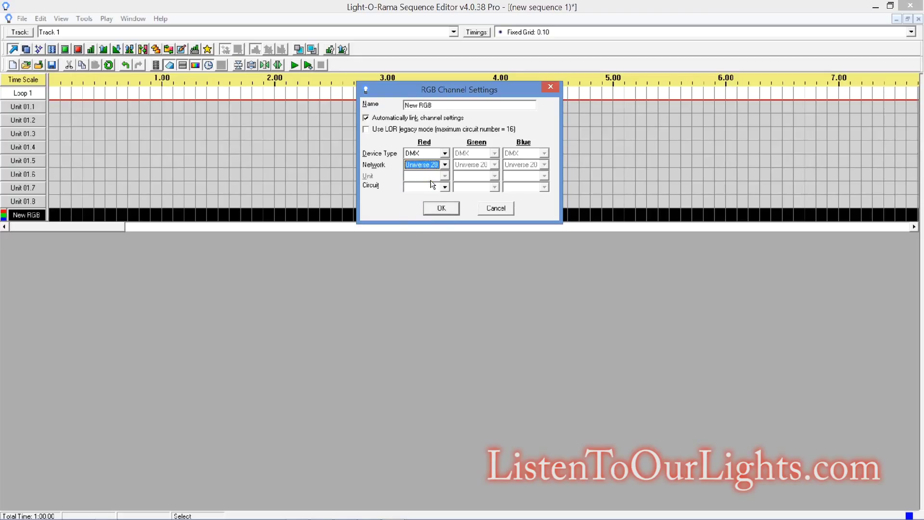
pyautogui.click(444, 186)
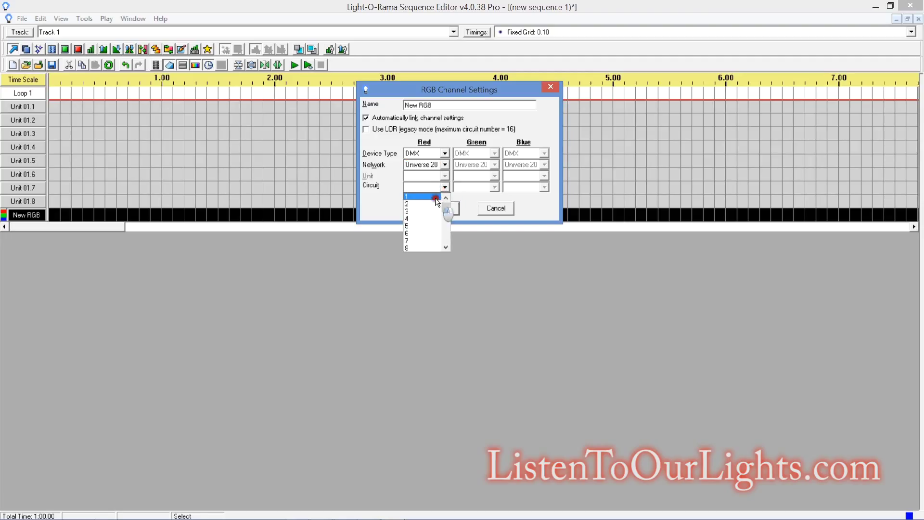
pyautogui.click(407, 196)
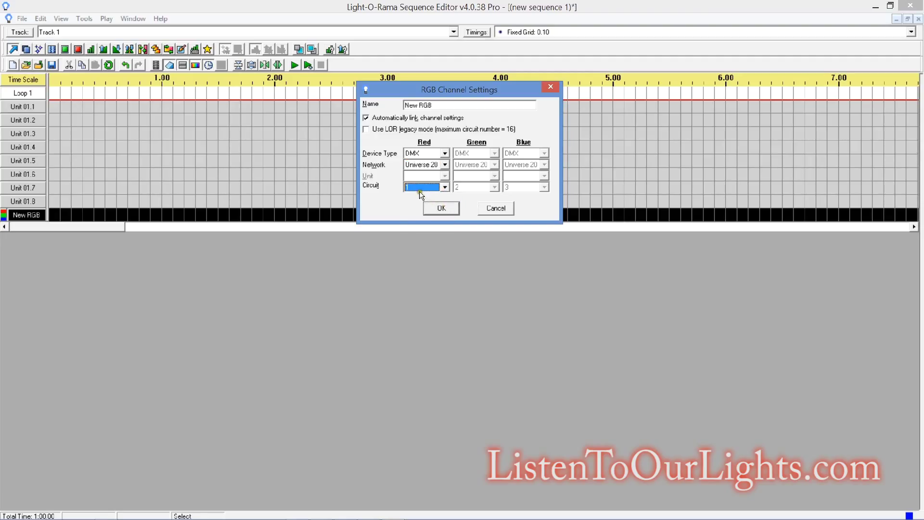
pyautogui.click(441, 208)
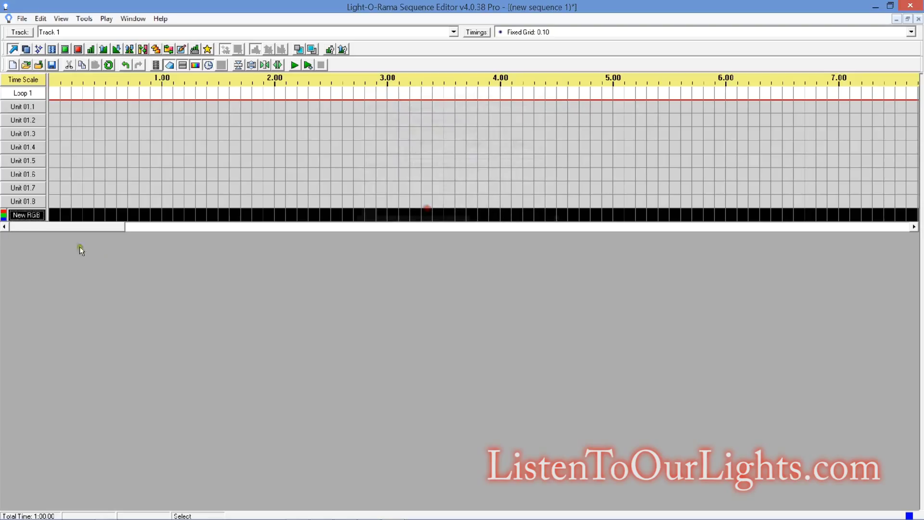
# Step: Recheck the RGB channel settings, then open the red sub-channel's settings
pyautogui.doubleClick(26, 215)
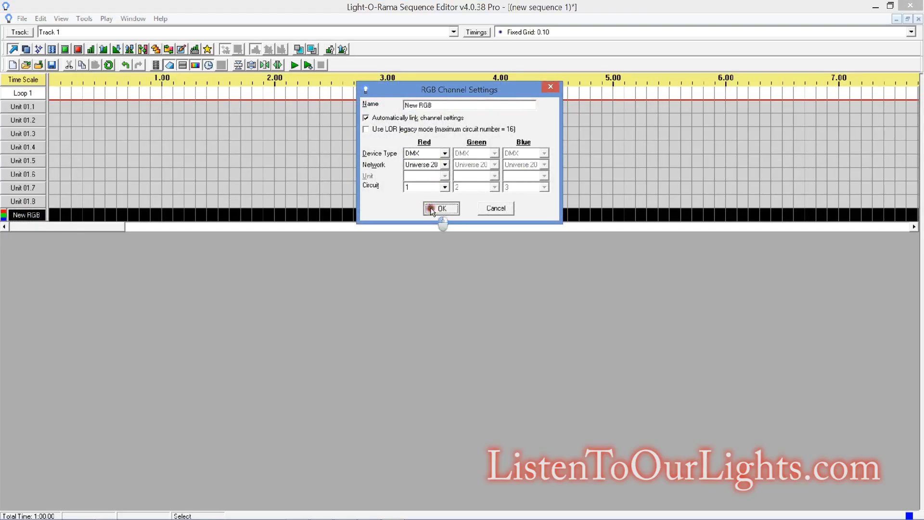
pyautogui.click(441, 208)
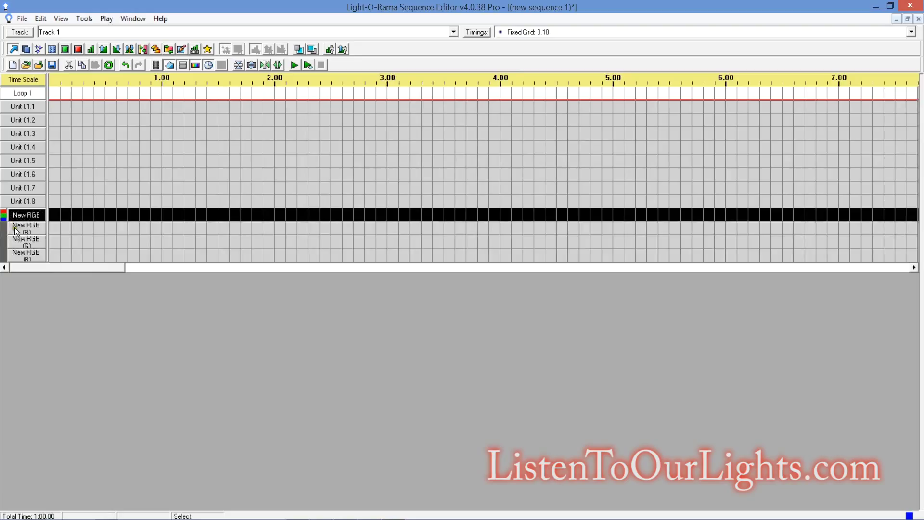
pyautogui.doubleClick(26, 215)
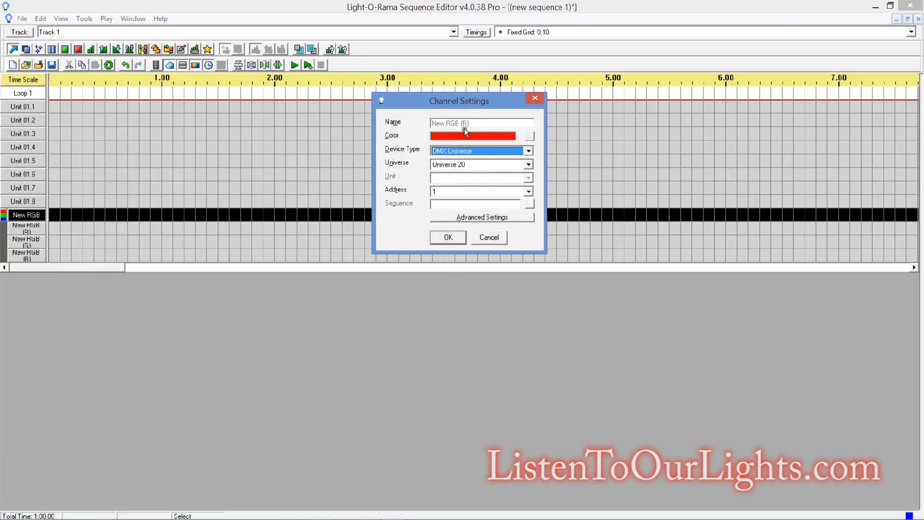
pyautogui.click(448, 237)
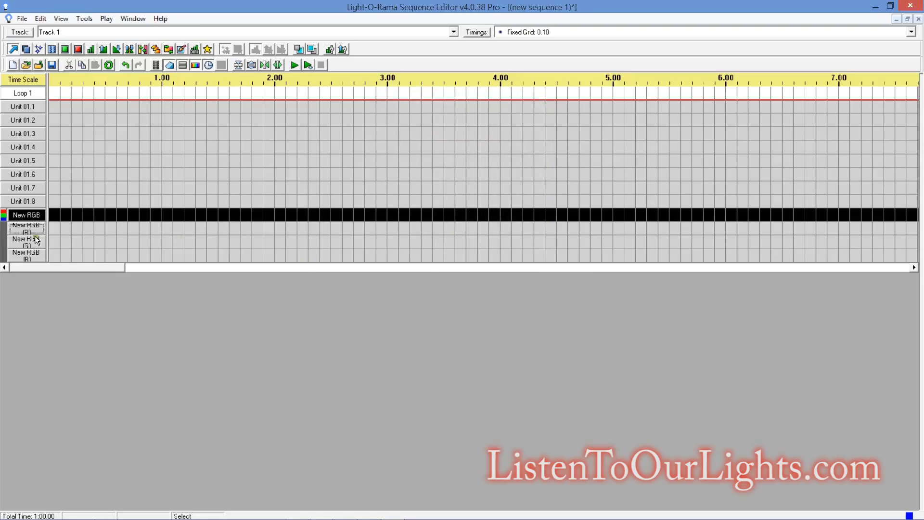
pyautogui.doubleClick(26, 242)
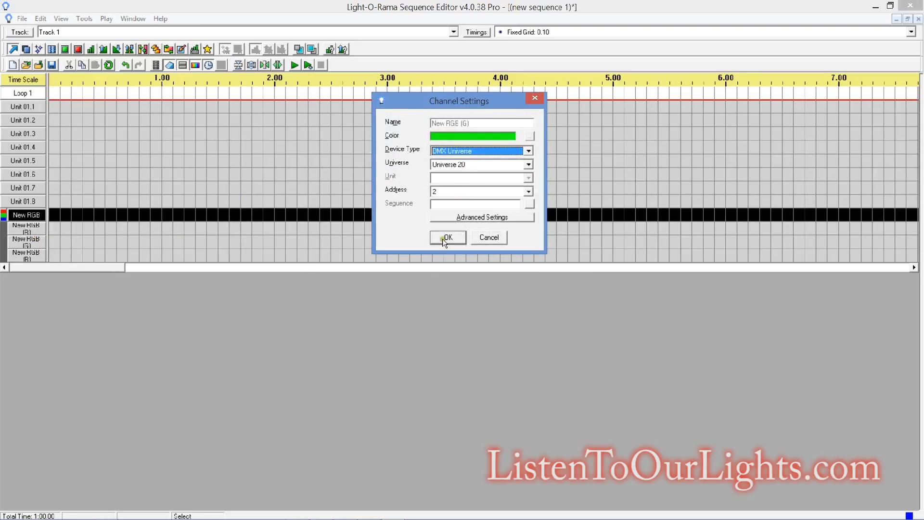
pyautogui.click(447, 237)
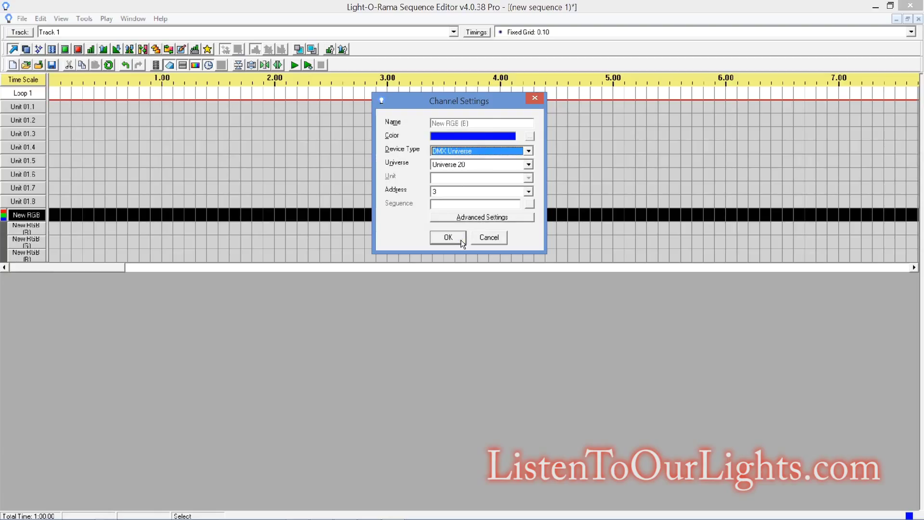
pyautogui.click(447, 236)
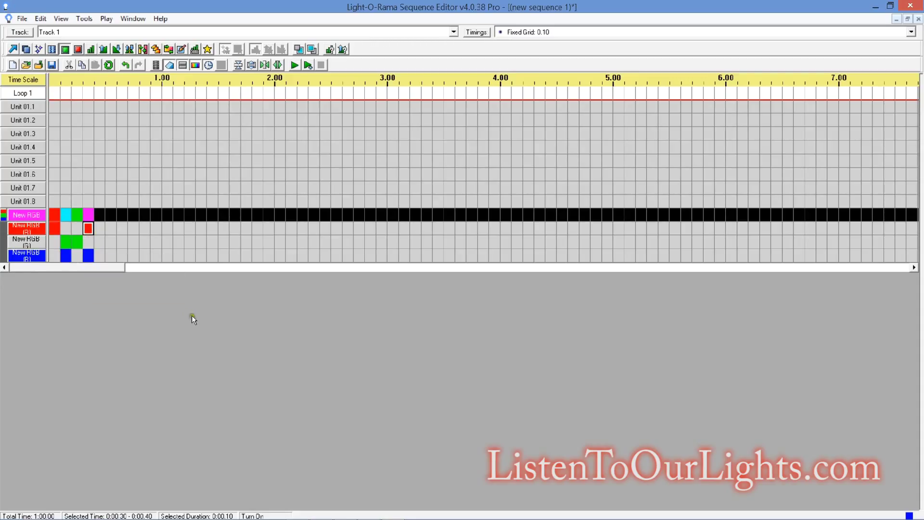
pyautogui.moveTo(127, 127)
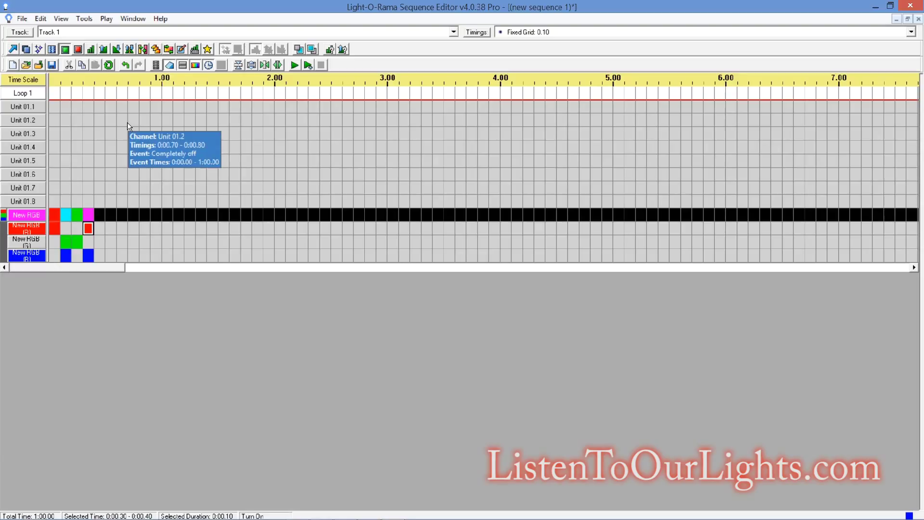
pyautogui.moveTo(178, 213)
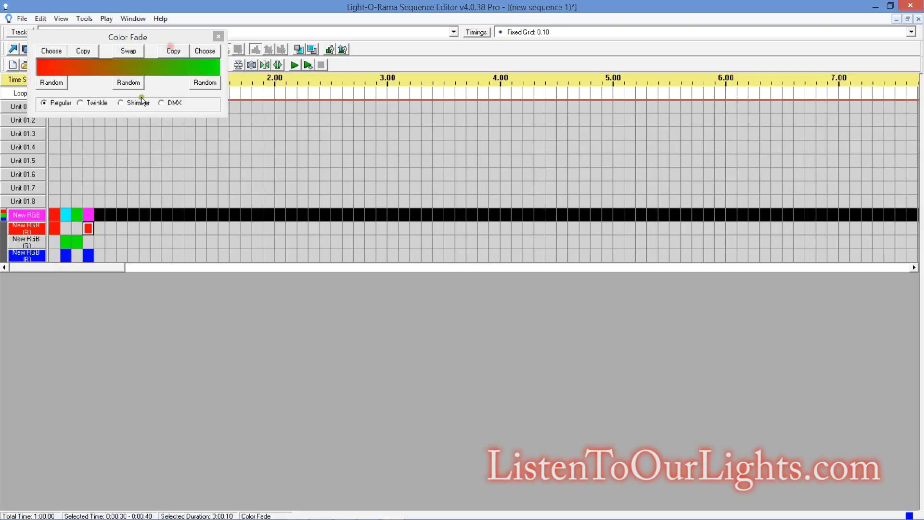
# Step: Apply a red-to-yellow Color Fade to New RGB over 1.20–1.90, then close the fade window
pyautogui.moveTo(129, 37); pyautogui.dragTo(144, 115)
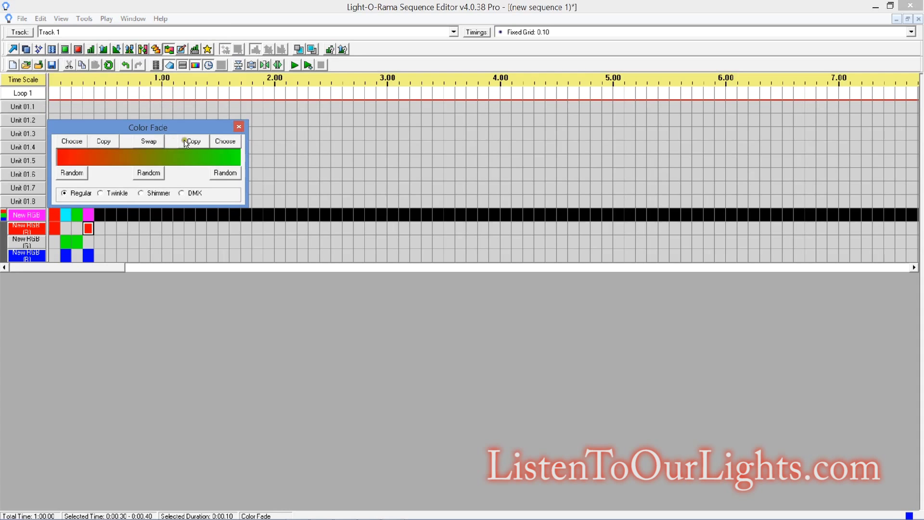
pyautogui.click(194, 141)
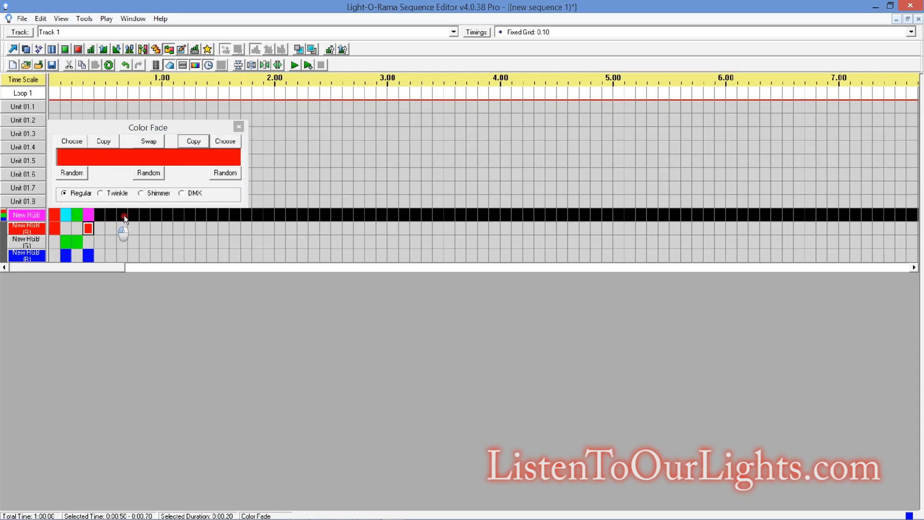
pyautogui.click(71, 141)
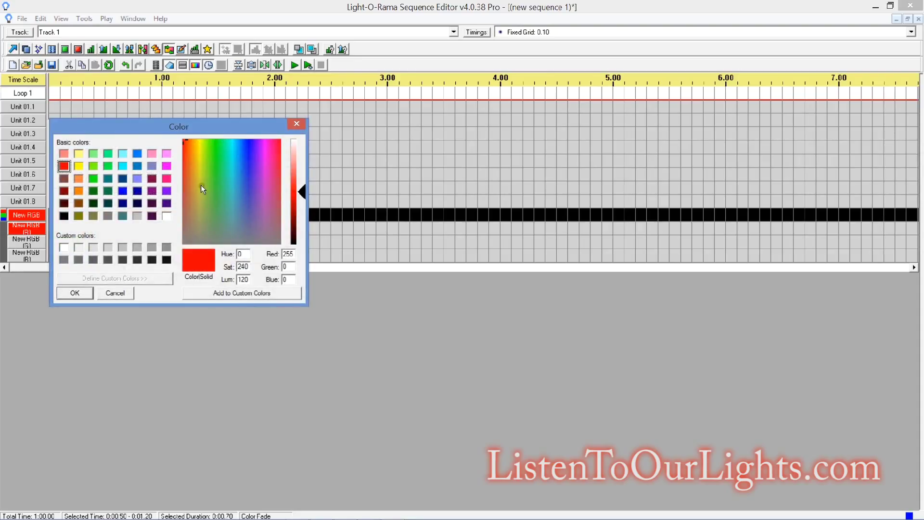
pyautogui.click(199, 146)
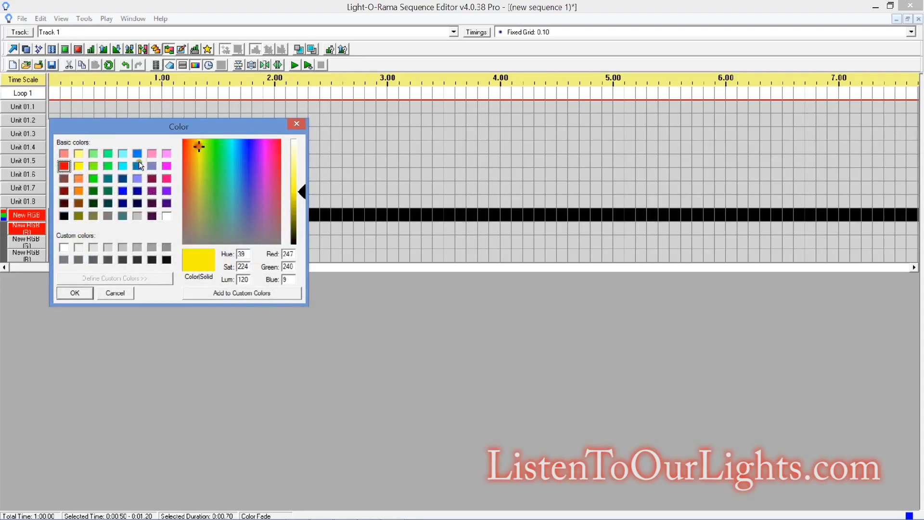
pyautogui.click(75, 293)
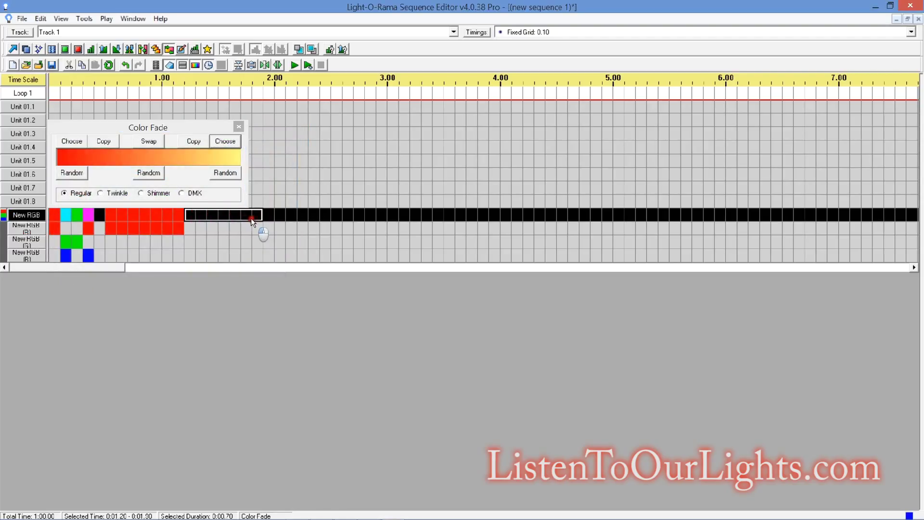
pyautogui.click(148, 141)
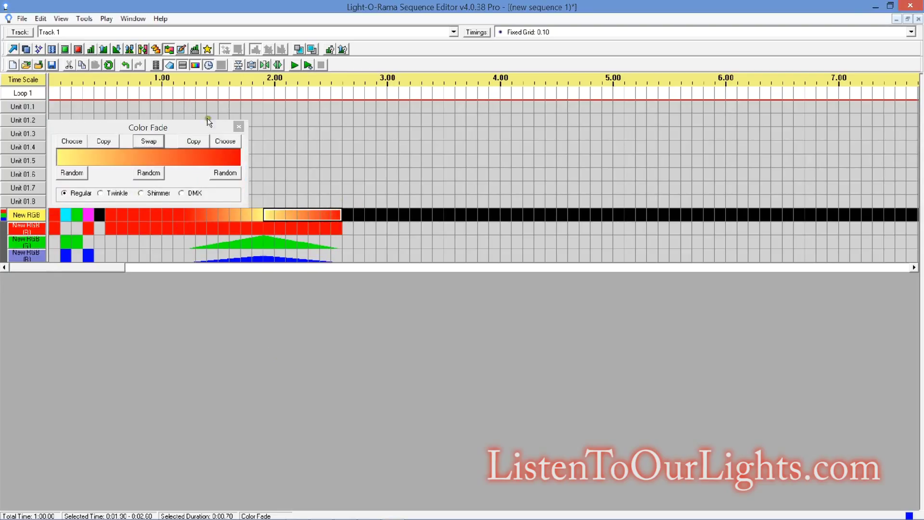
pyautogui.click(239, 126)
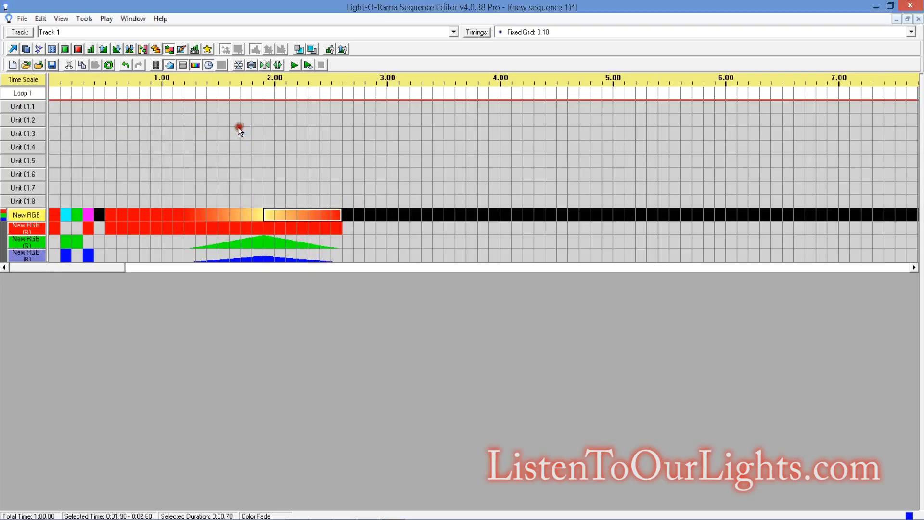
pyautogui.moveTo(157, 181)
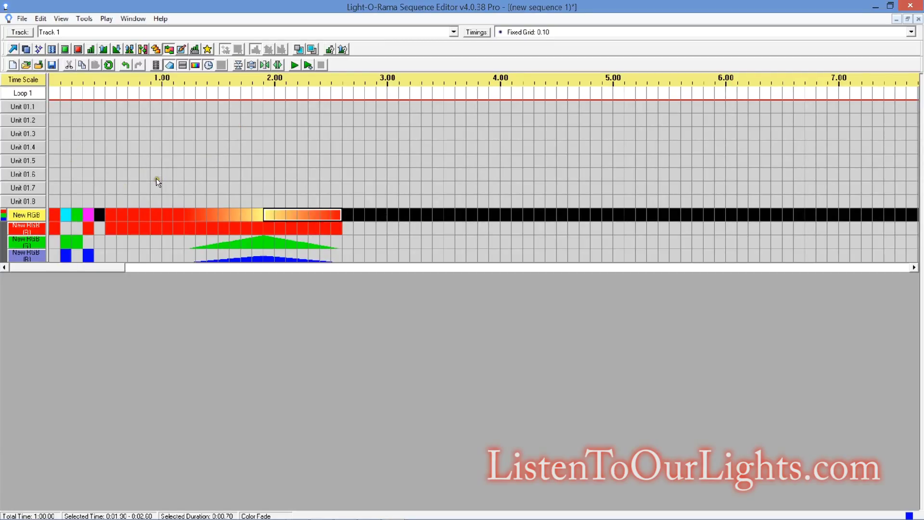
pyautogui.moveTo(197, 104)
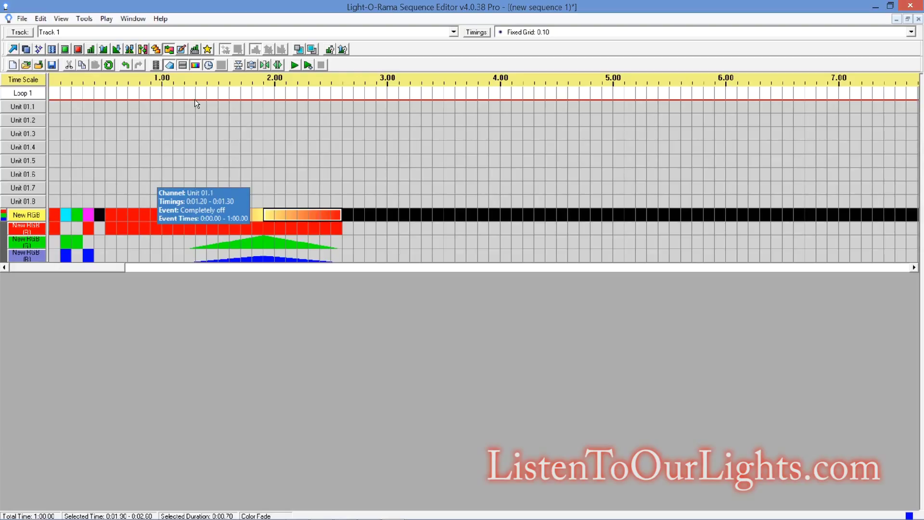
pyautogui.moveTo(129, 105)
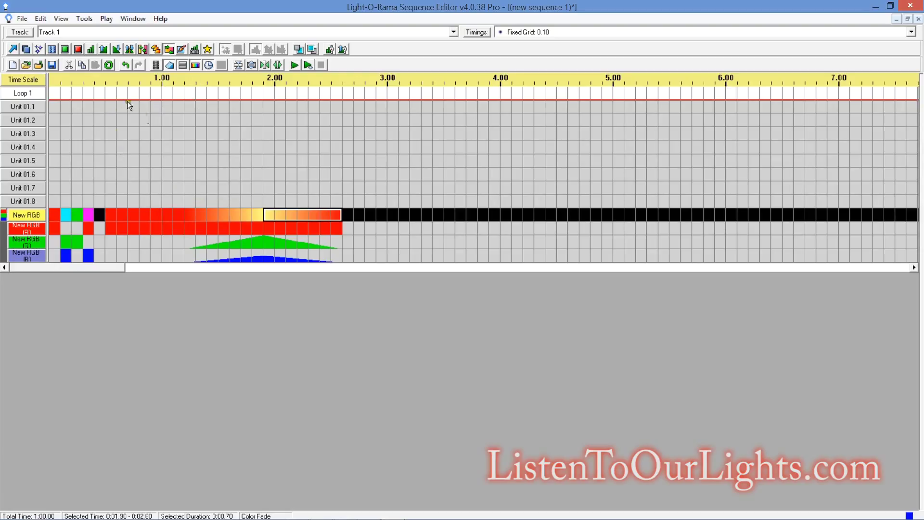
pyautogui.moveTo(118, 28)
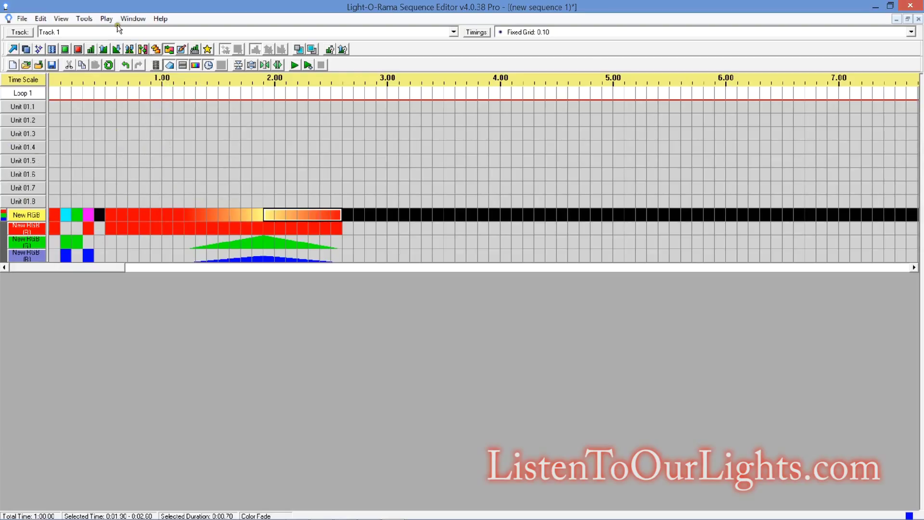
pyautogui.moveTo(99, 49)
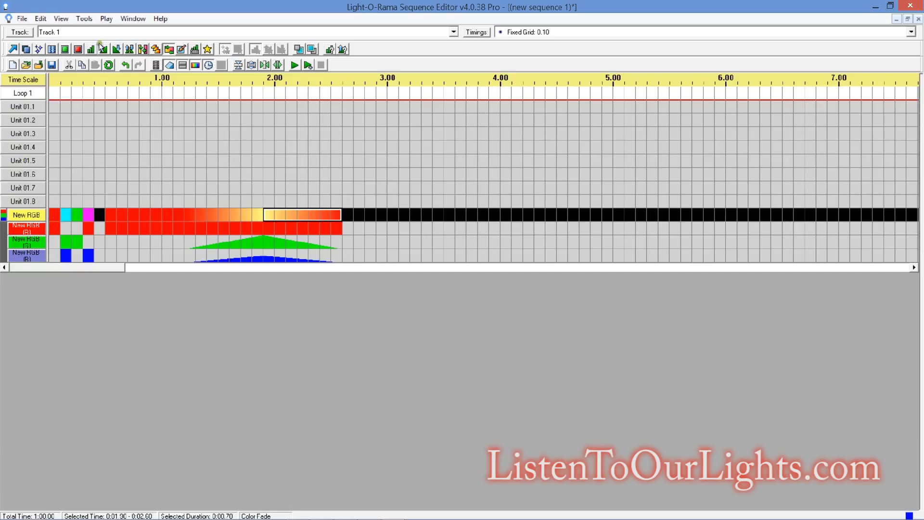
# Step: Open the Edit menu's Preferences submenu to list the preference categories, including network
pyautogui.click(40, 18)
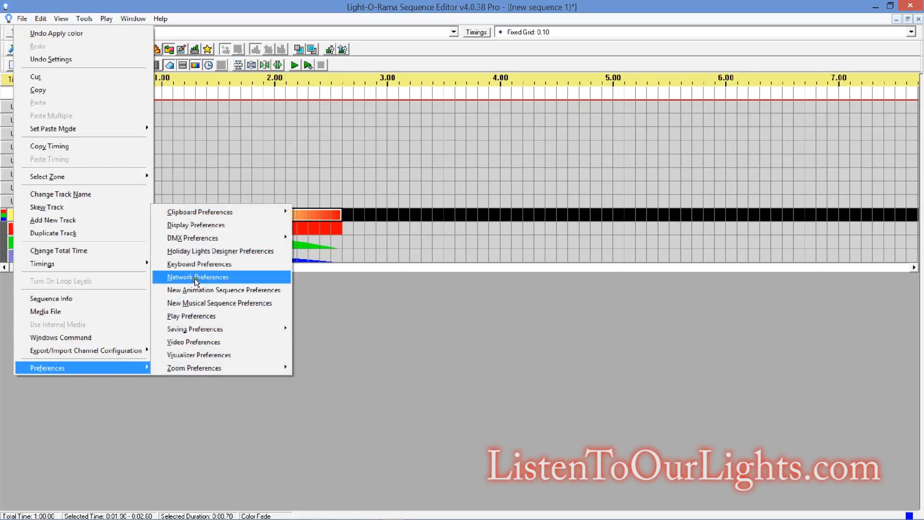
pyautogui.click(198, 277)
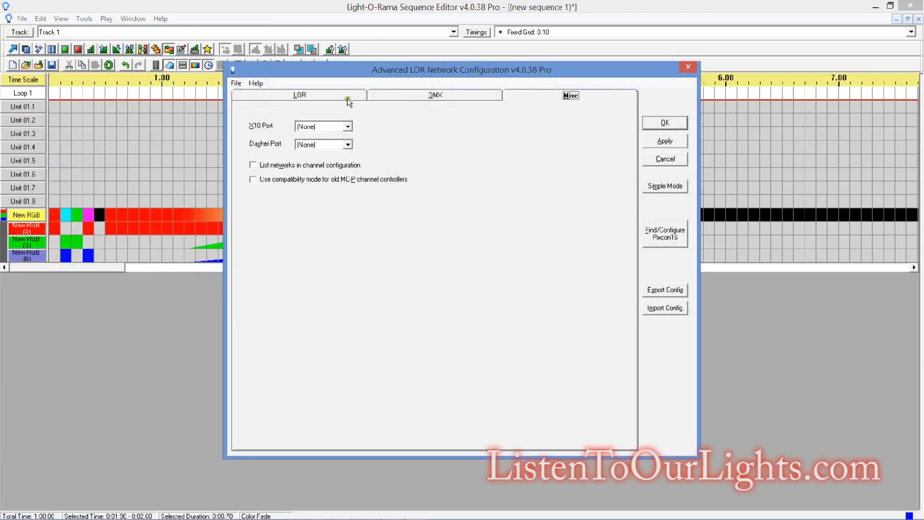
pyautogui.click(435, 95)
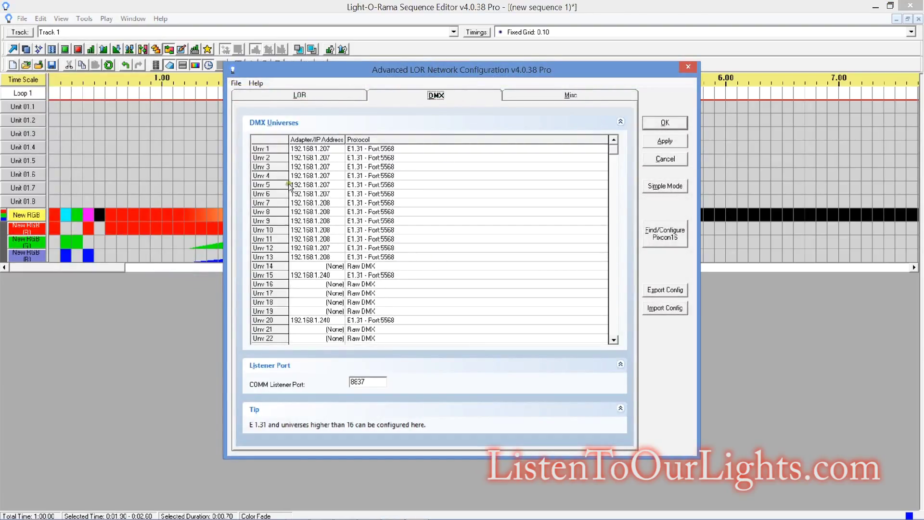
pyautogui.doubleClick(312, 319)
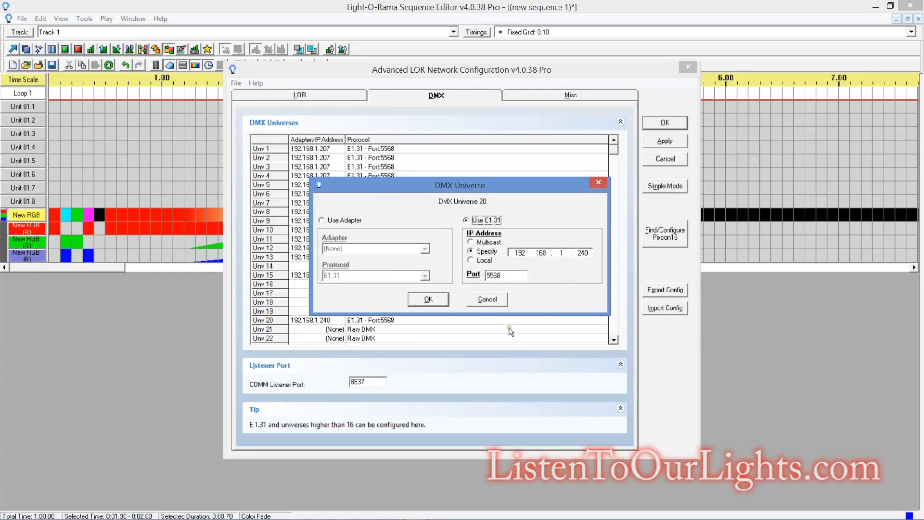
pyautogui.moveTo(523, 331)
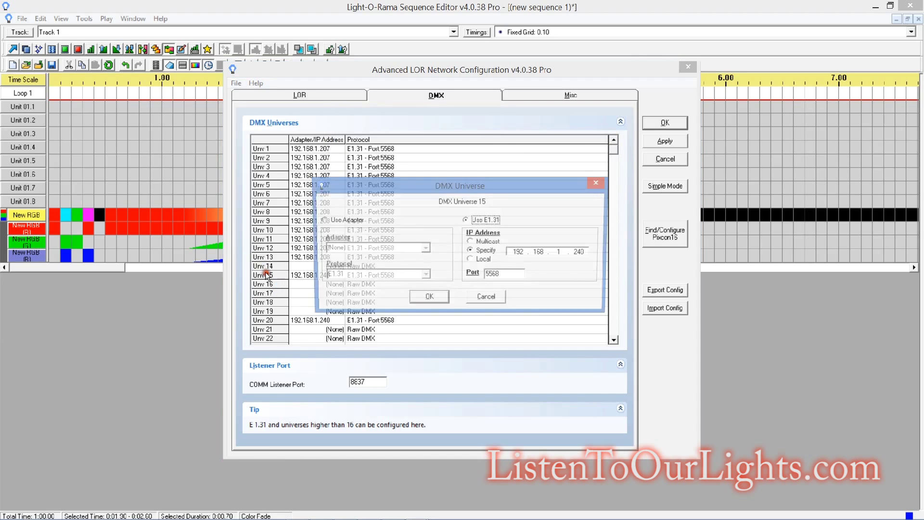
pyautogui.click(429, 296)
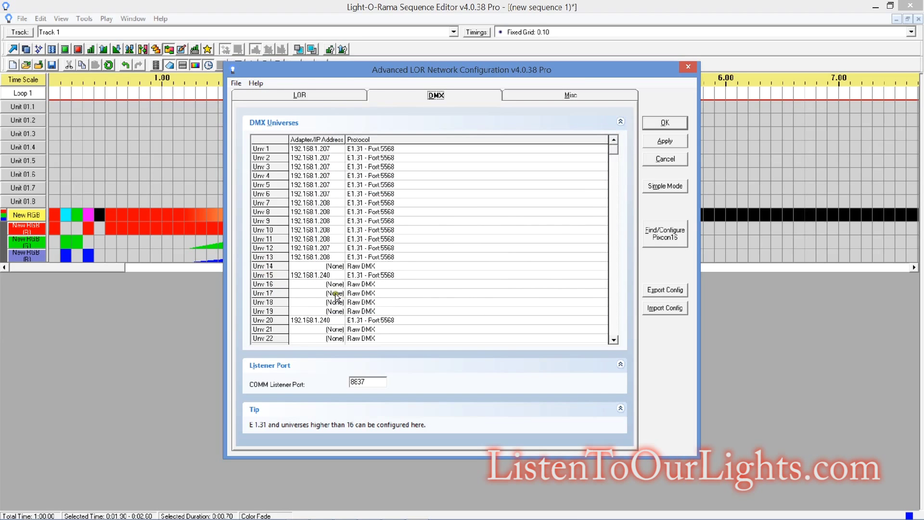
pyautogui.moveTo(374, 324)
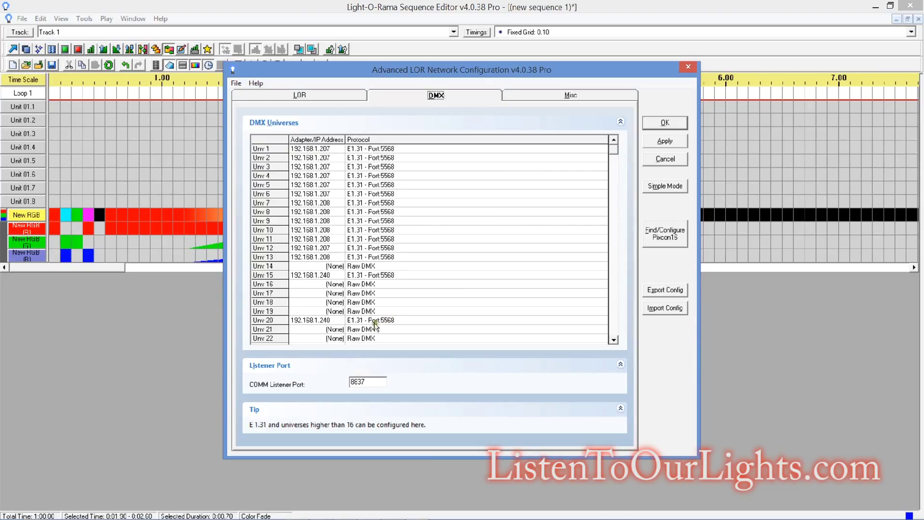
pyautogui.doubleClick(312, 275)
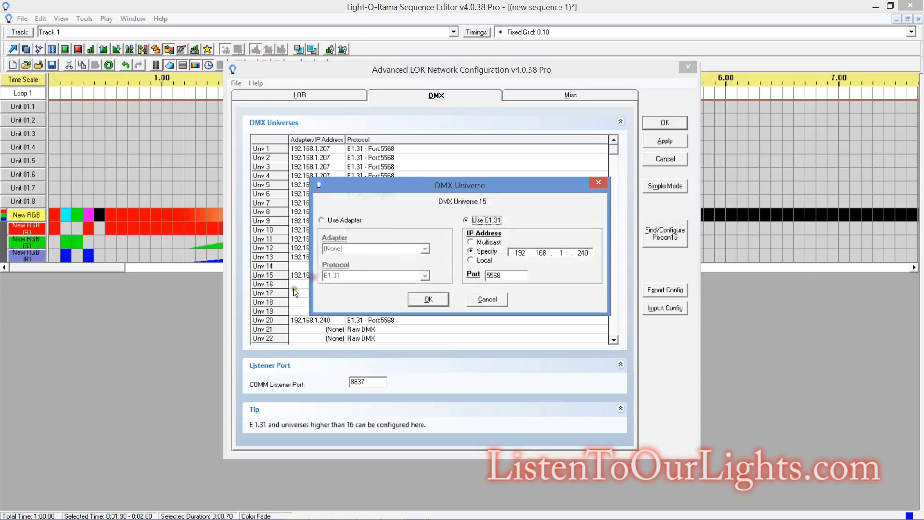
pyautogui.moveTo(528, 293)
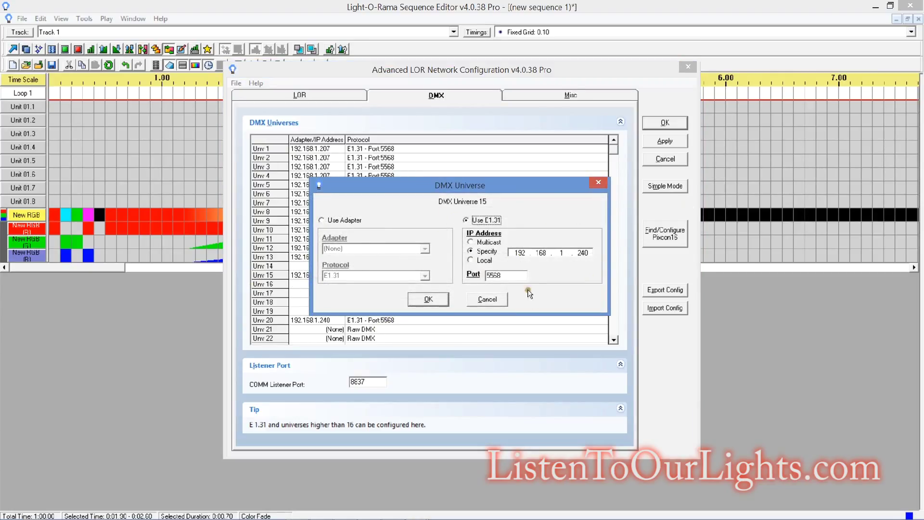
pyautogui.moveTo(513, 247)
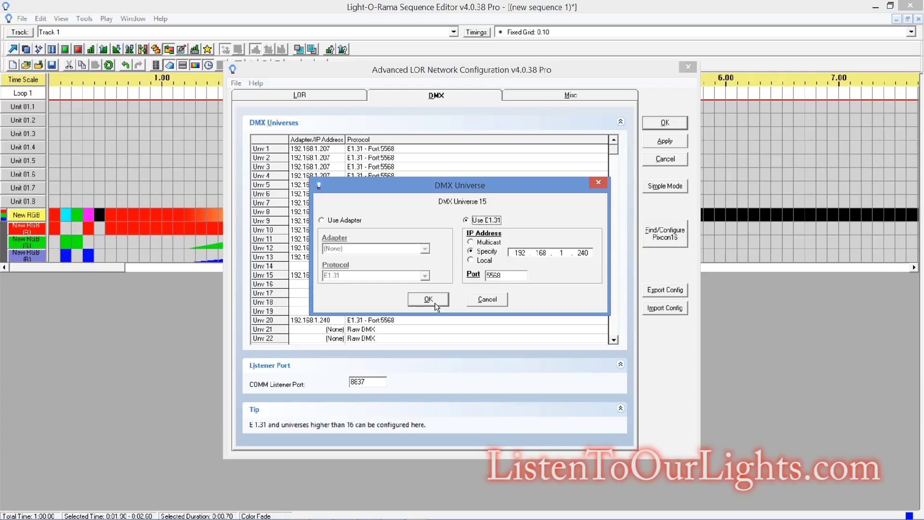
pyautogui.click(428, 299)
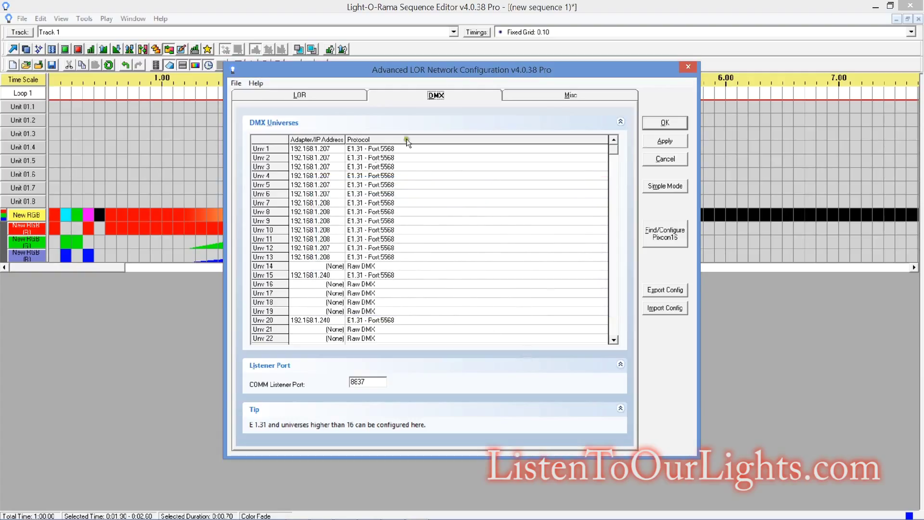
pyautogui.moveTo(643, 218)
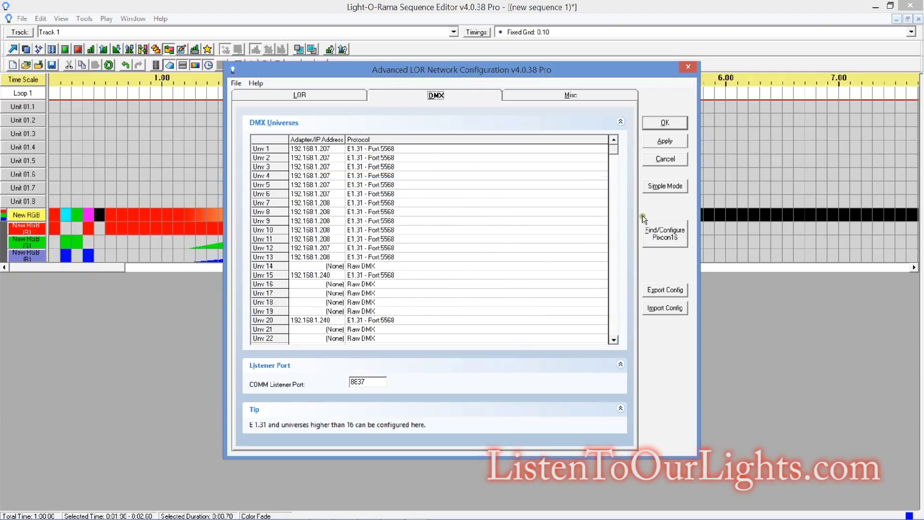
pyautogui.moveTo(687, 66)
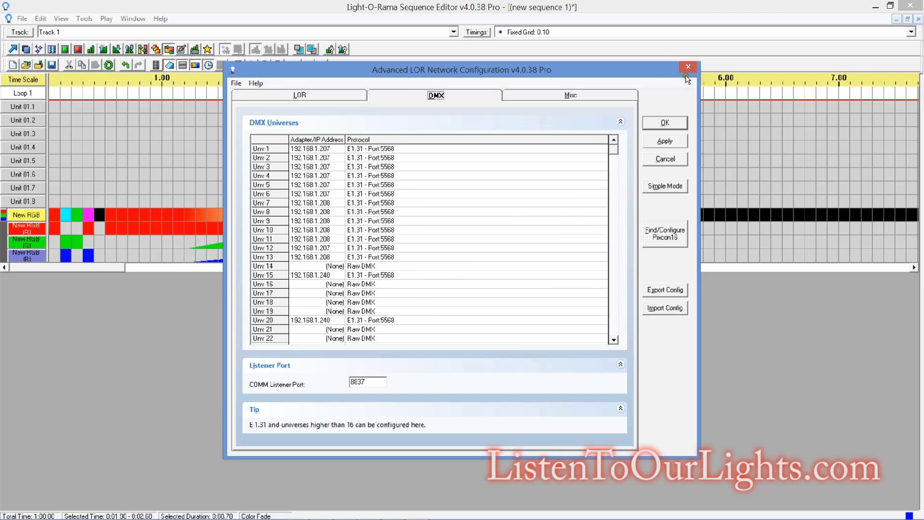
pyautogui.moveTo(688, 67)
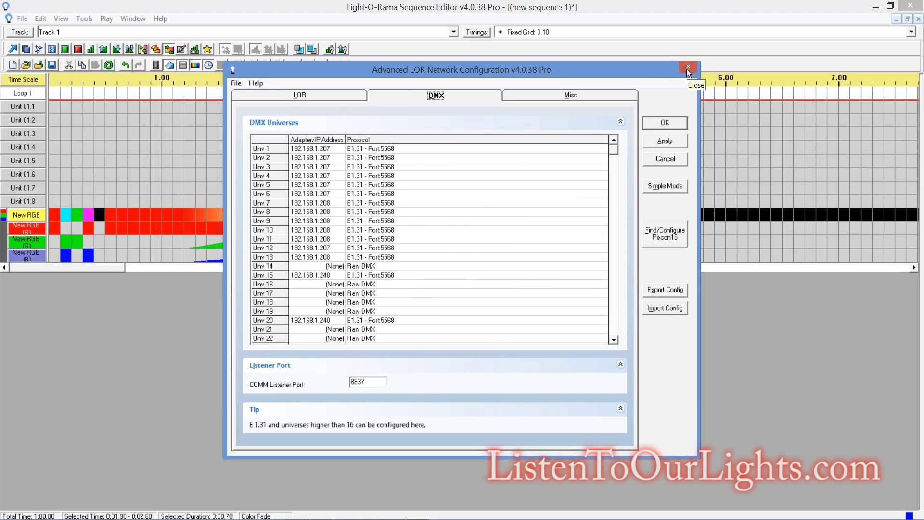
pyautogui.click(687, 67)
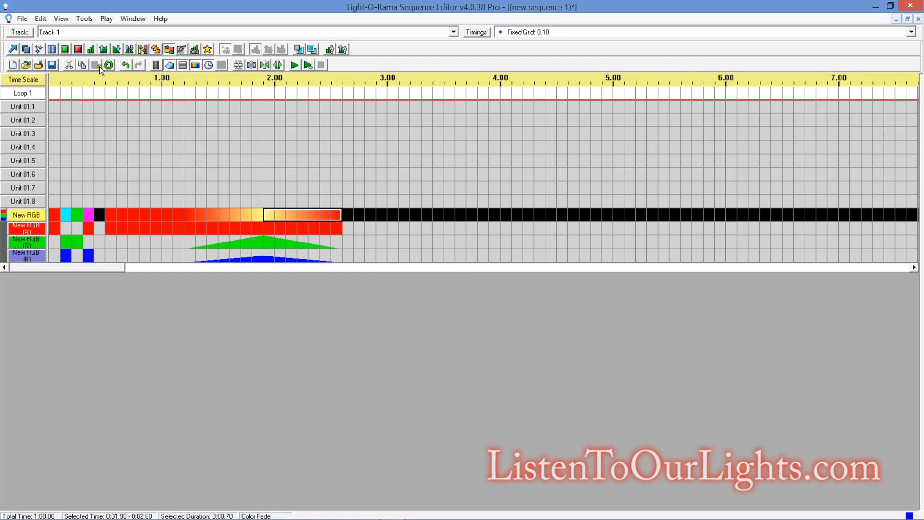